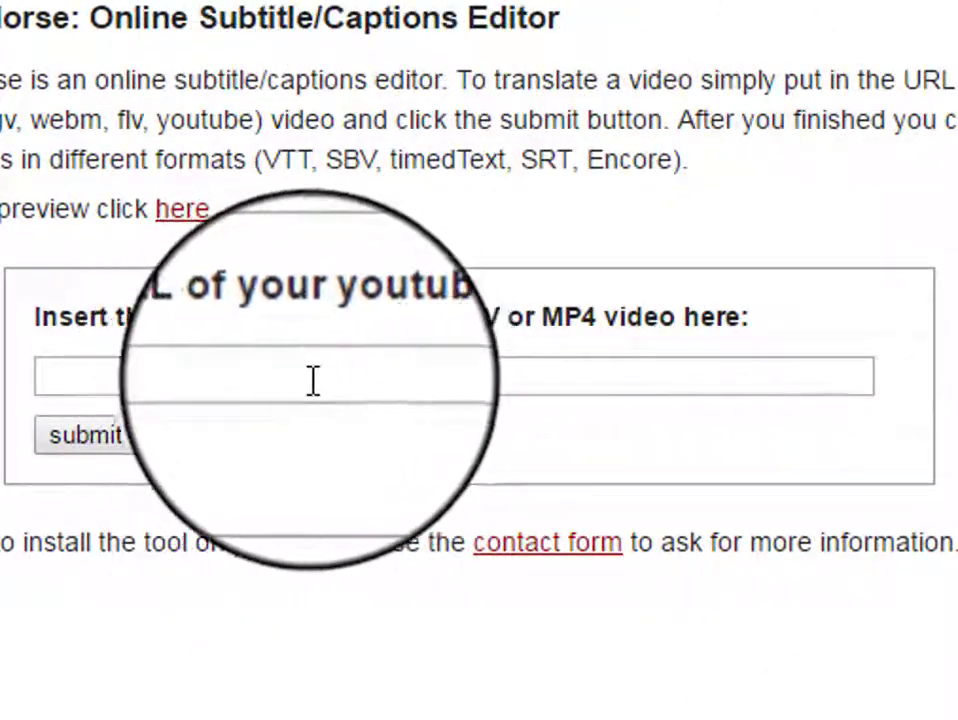
Step: Copy the youtu.be share link of the Talking LabQuest Hardware Overview video
{"action": "left_click", "coordinate": [314, 380]}
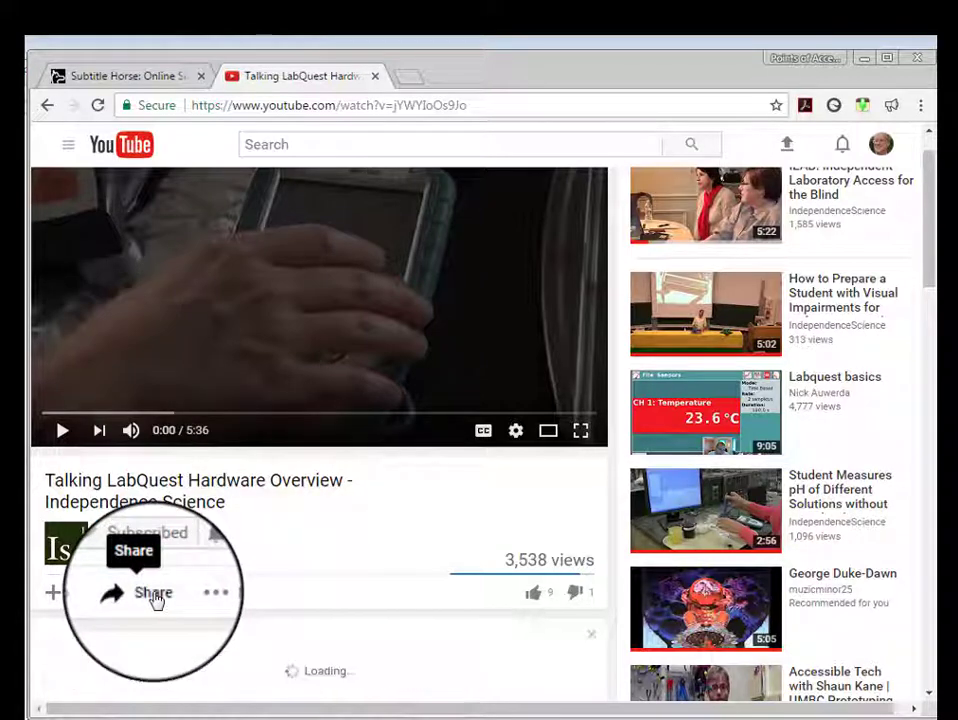
{"action": "left_click", "coordinate": [152, 592]}
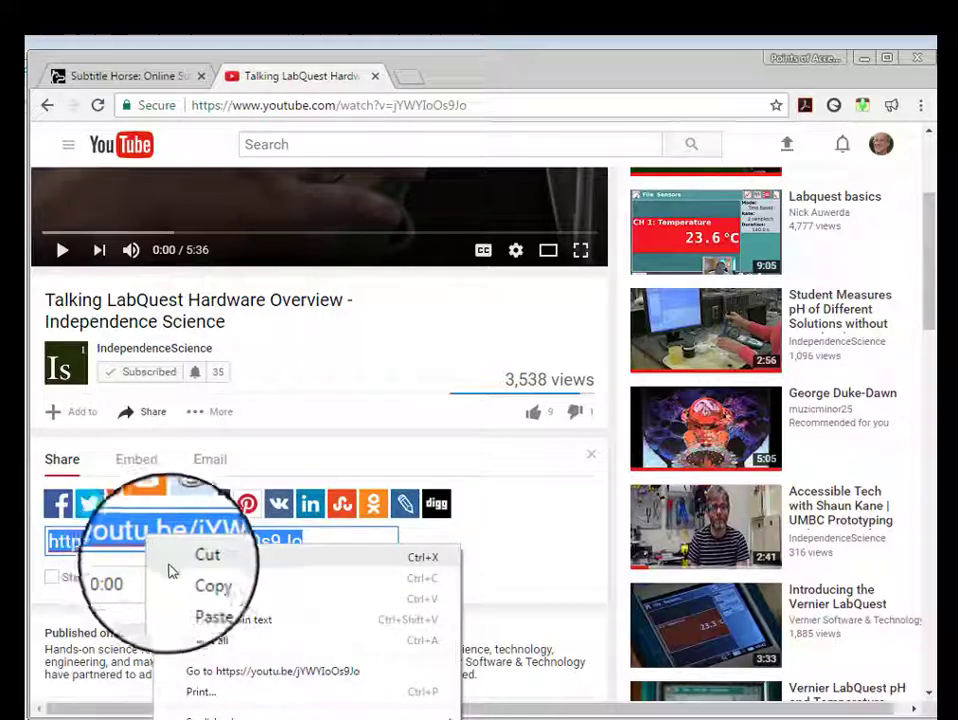
{"action": "left_click", "coordinate": [213, 585]}
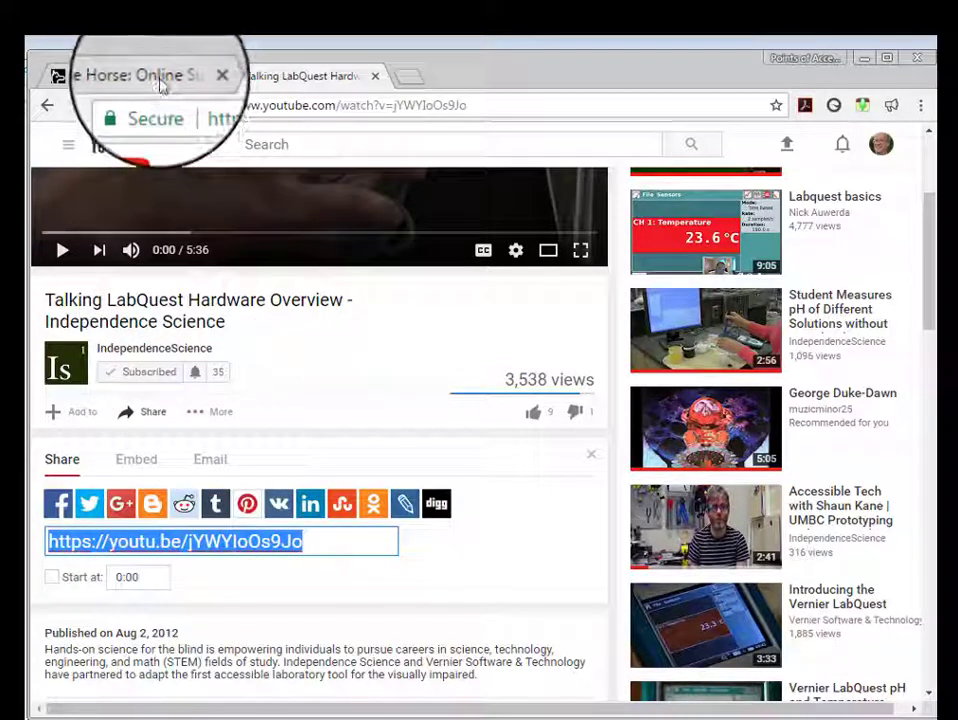
Step: Submit the pasted YouTube link to load the LabQuest video into the captions editor
{"action": "left_click", "coordinate": [150, 74]}
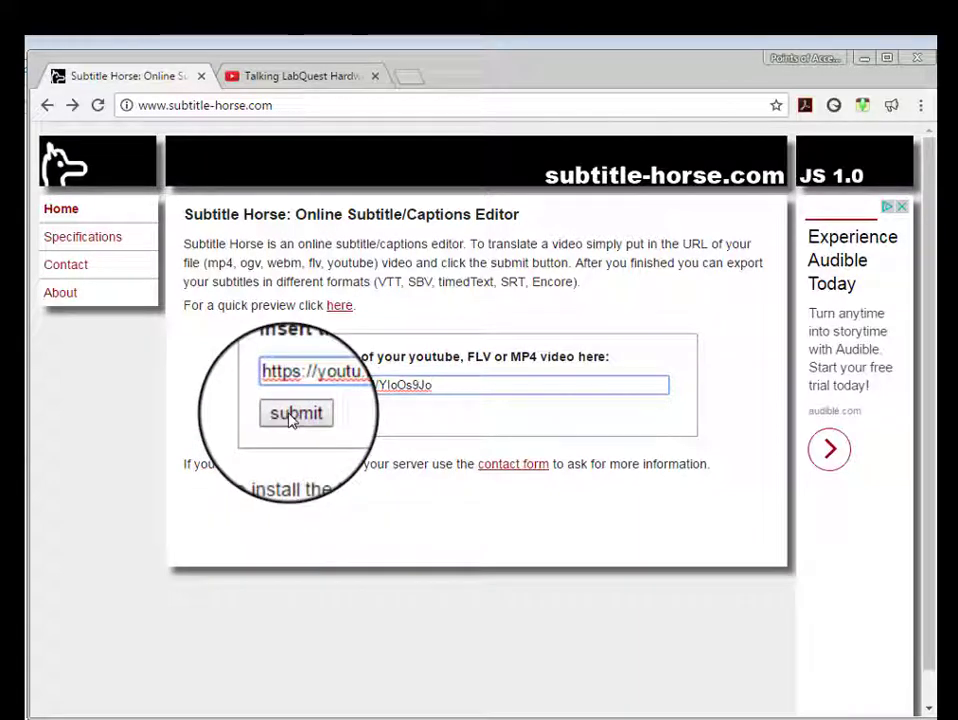
{"action": "left_click", "coordinate": [296, 413]}
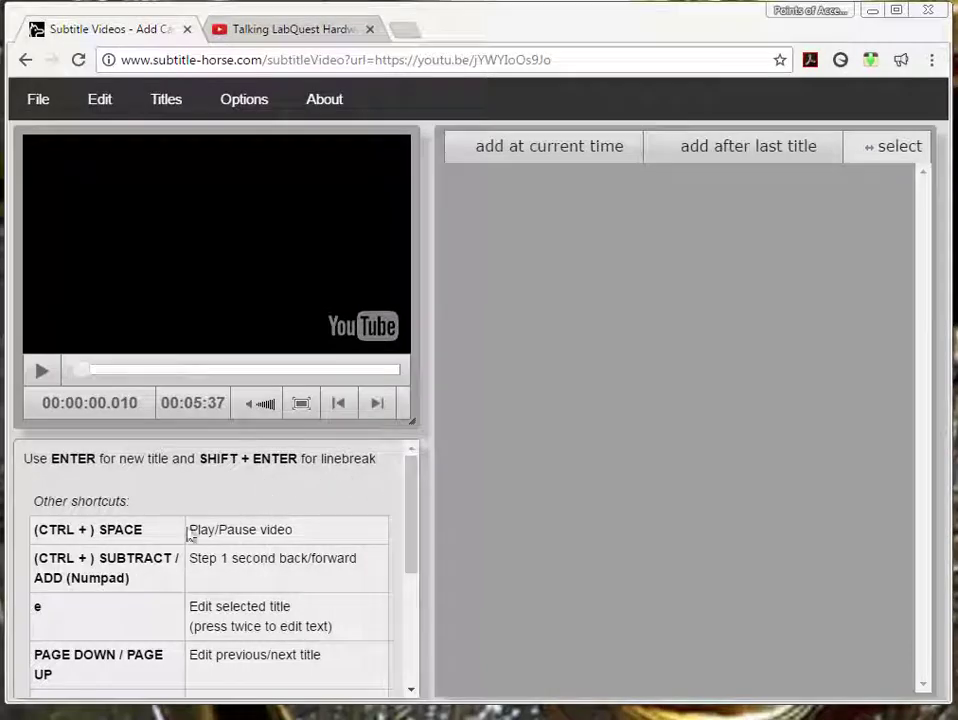
{"action": "scroll", "scroll_direction": "down", "scroll_amount": 3}
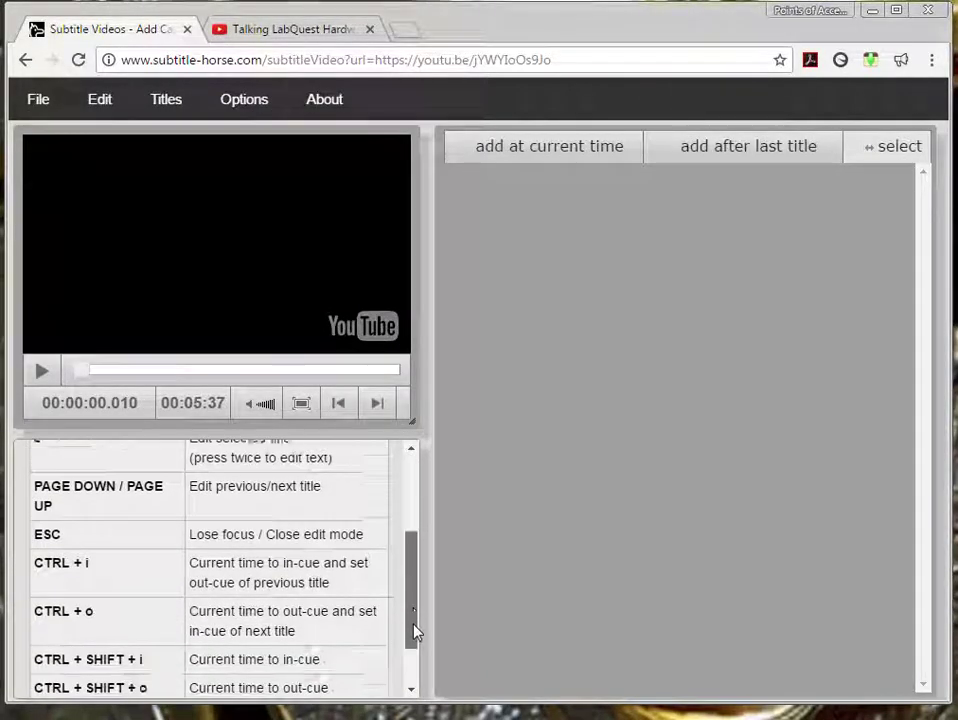
{"action": "scroll", "scroll_direction": "down", "scroll_amount": 3}
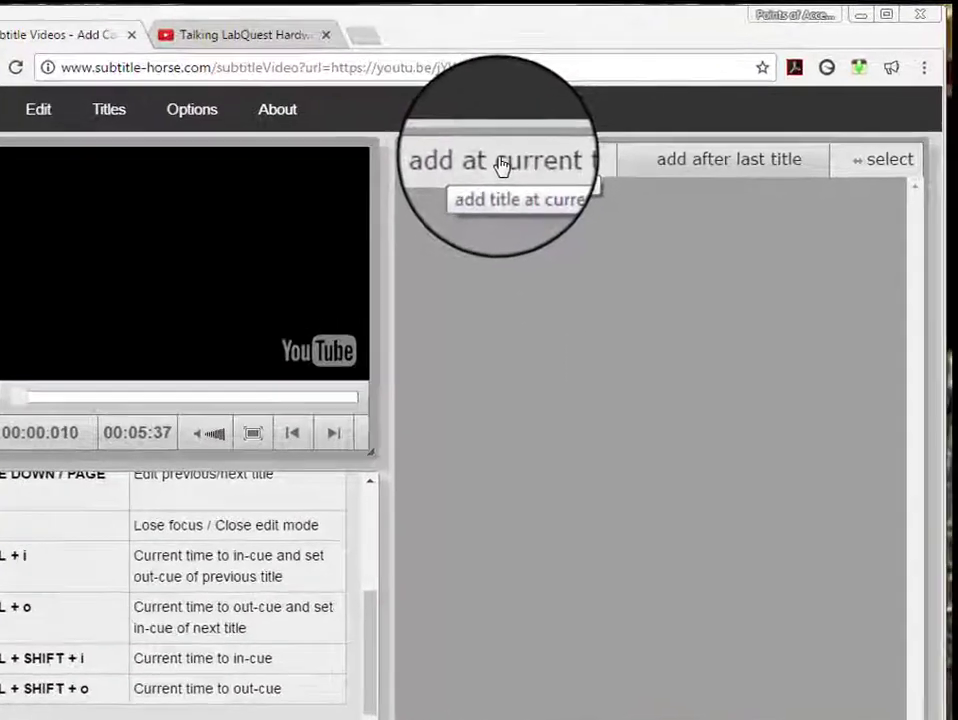
Step: Add an empty title from 0 to 2 seconds and start playing the video
{"action": "left_click", "coordinate": [503, 160]}
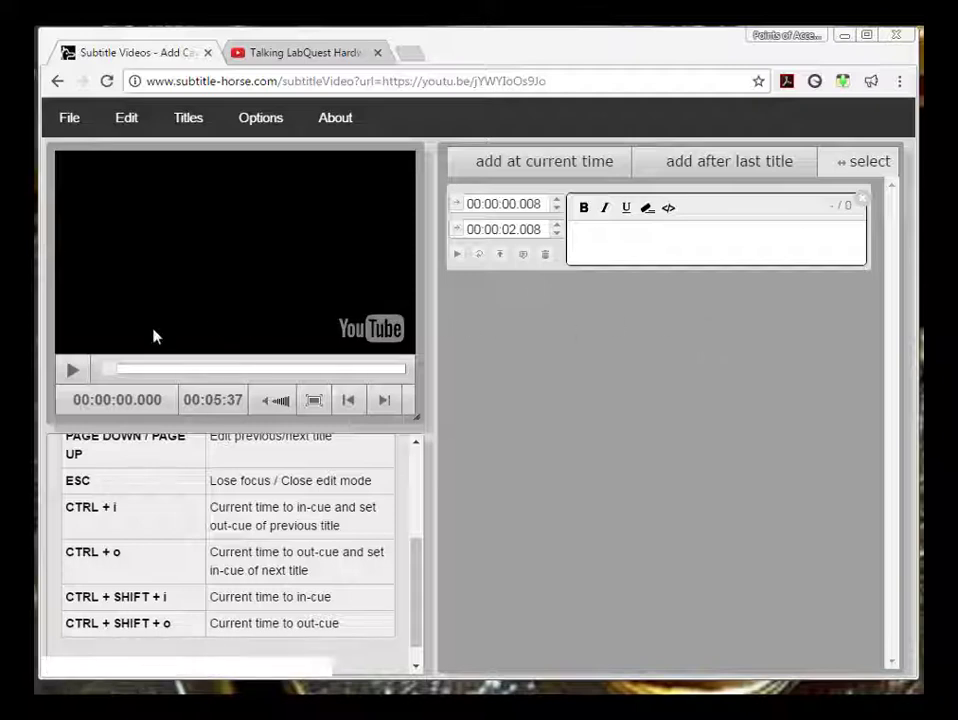
{"action": "left_click", "coordinate": [71, 371]}
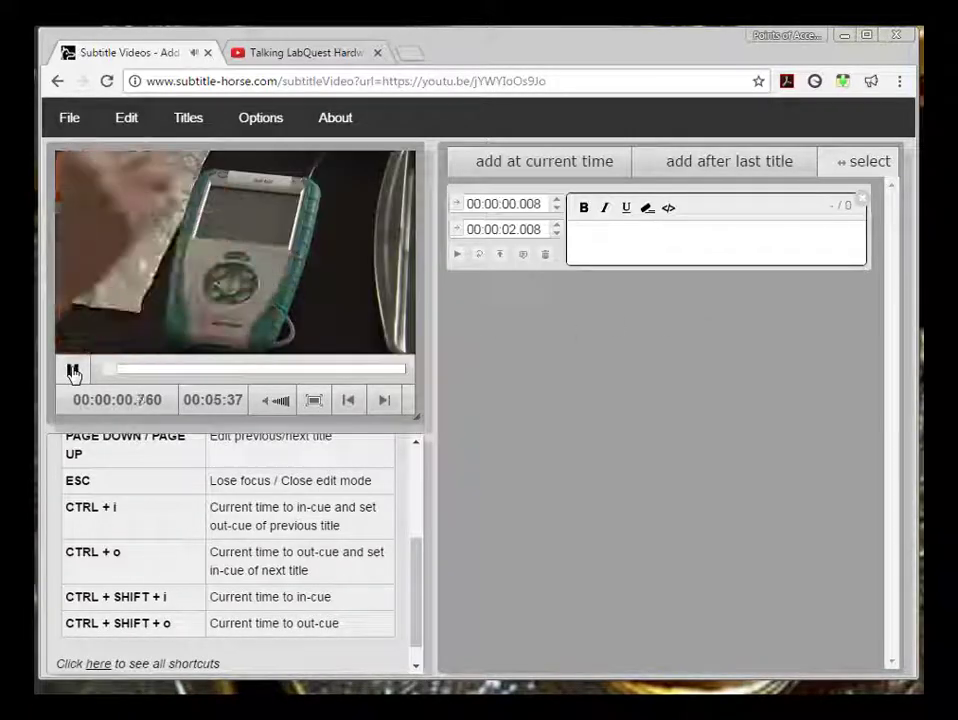
{"action": "left_click", "coordinate": [72, 371]}
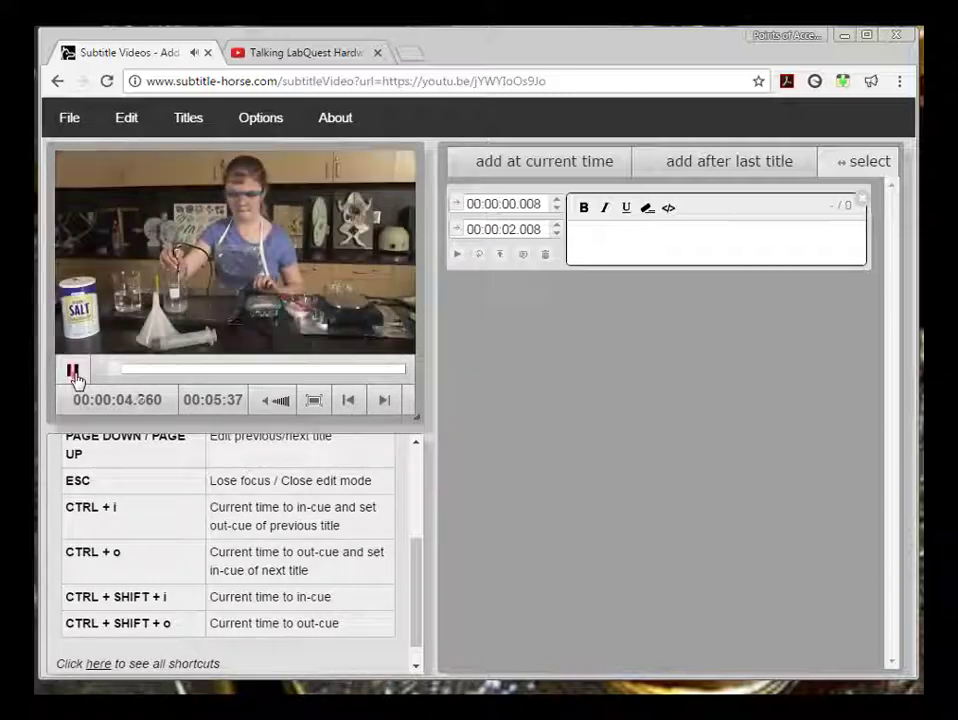
Step: Pause near 5 s, caption the first title '(Device Reads)', and create the next title
{"action": "left_click", "coordinate": [72, 370]}
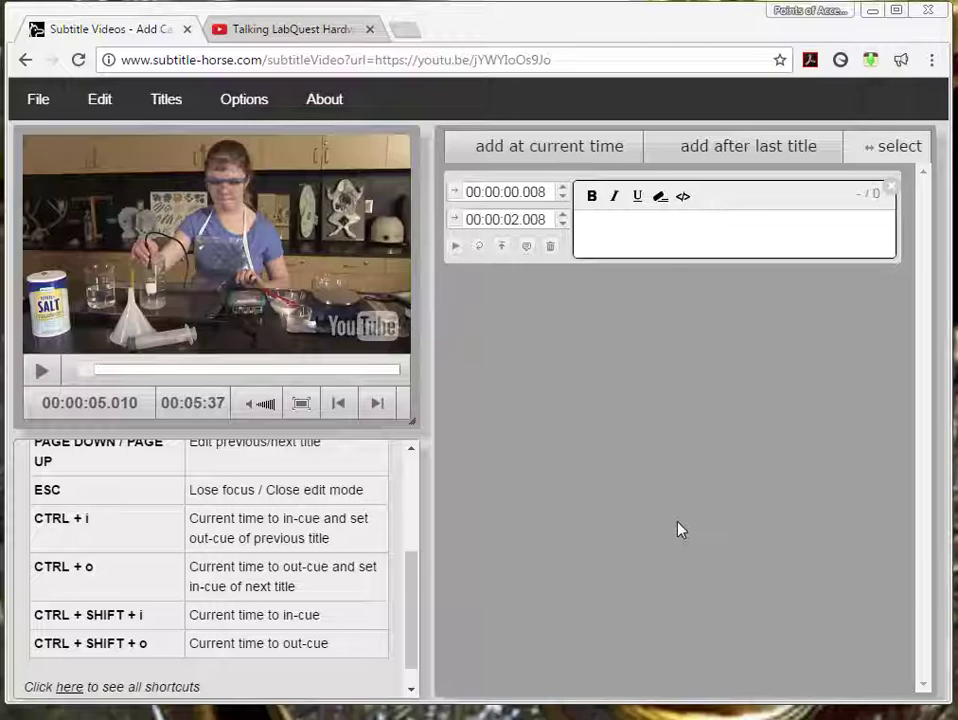
{"action": "mouse_move", "coordinate": [671, 481]}
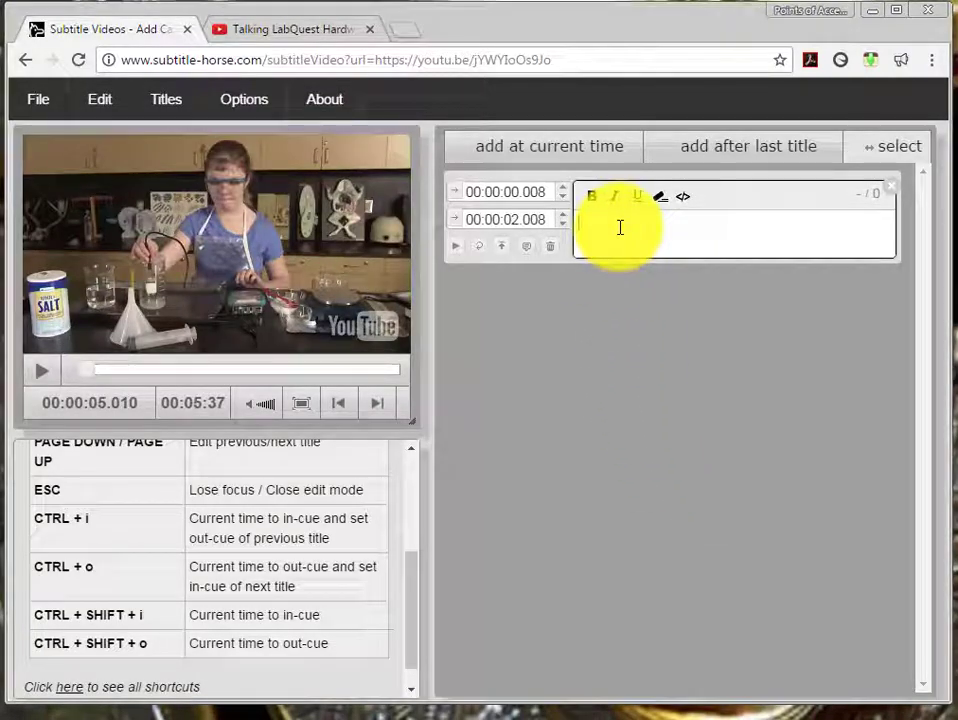
{"action": "type", "text": "("}
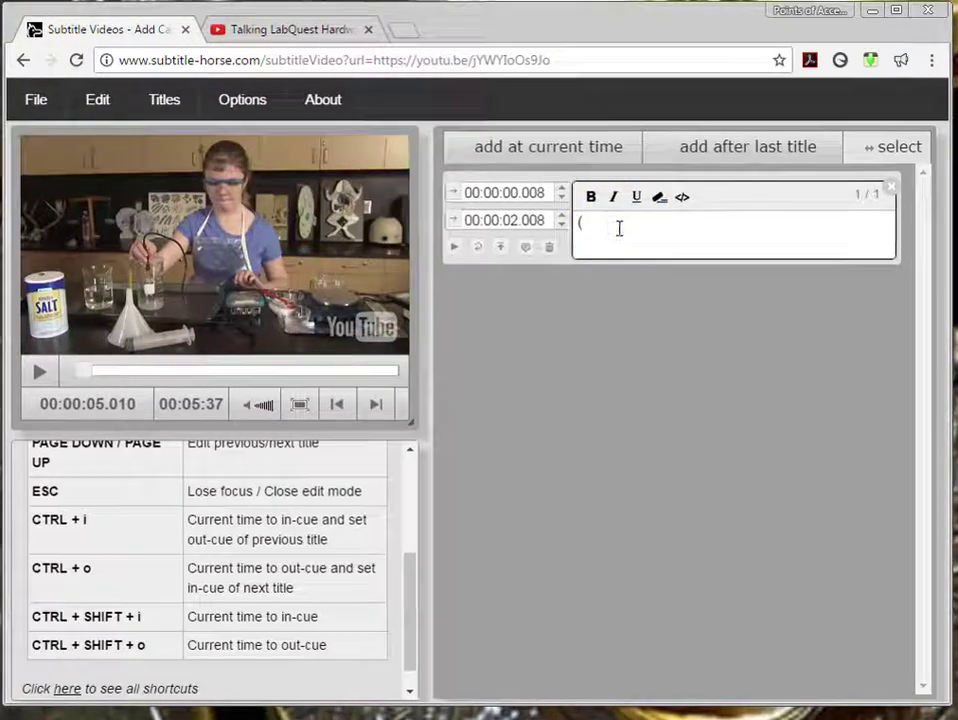
{"action": "type", "text": "Device"}
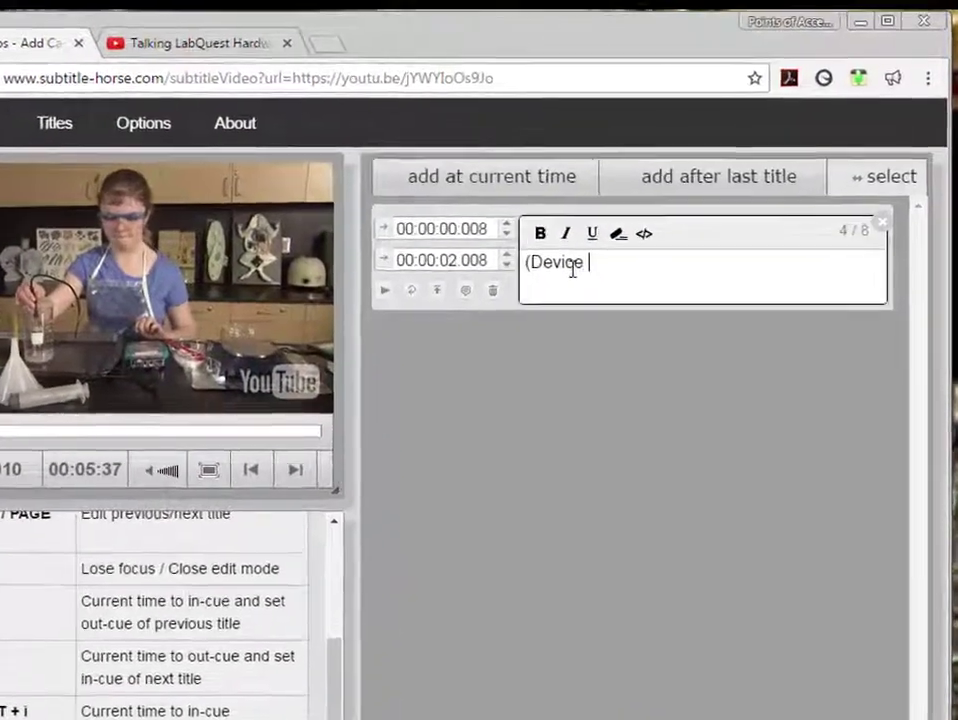
{"action": "type", "text": "Reads)"}
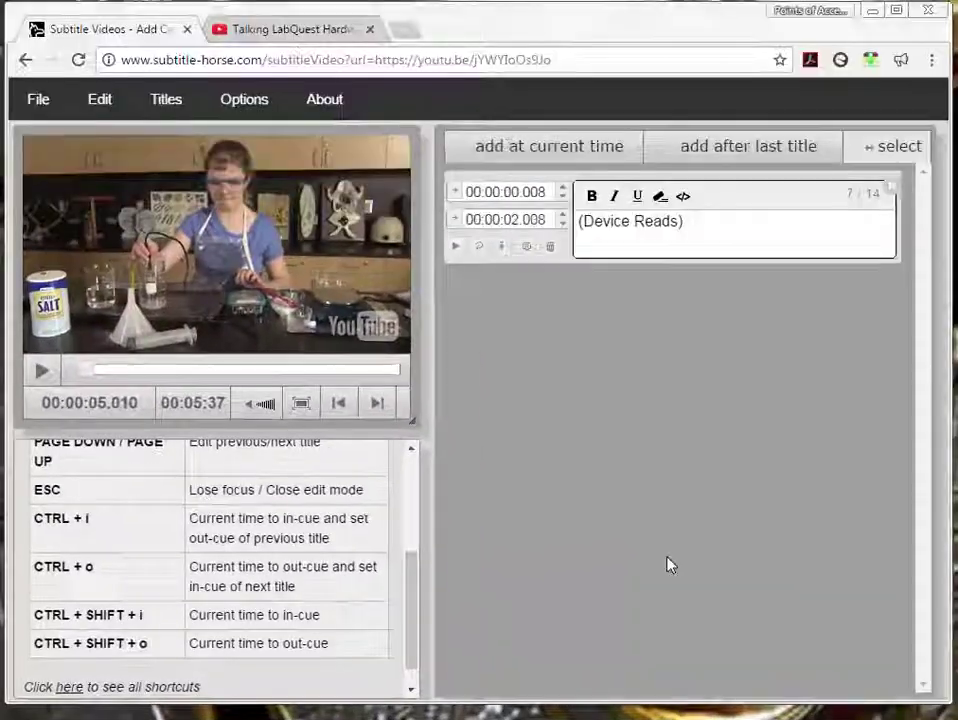
{"action": "key", "text": "ctrl+o"}
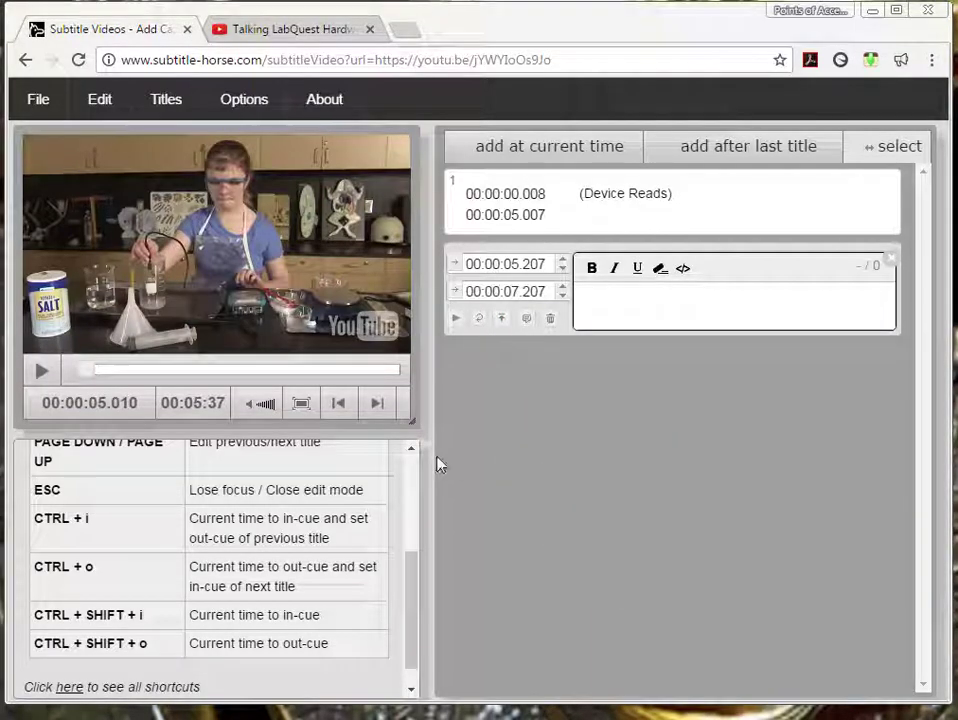
{"action": "left_click", "coordinate": [40, 371]}
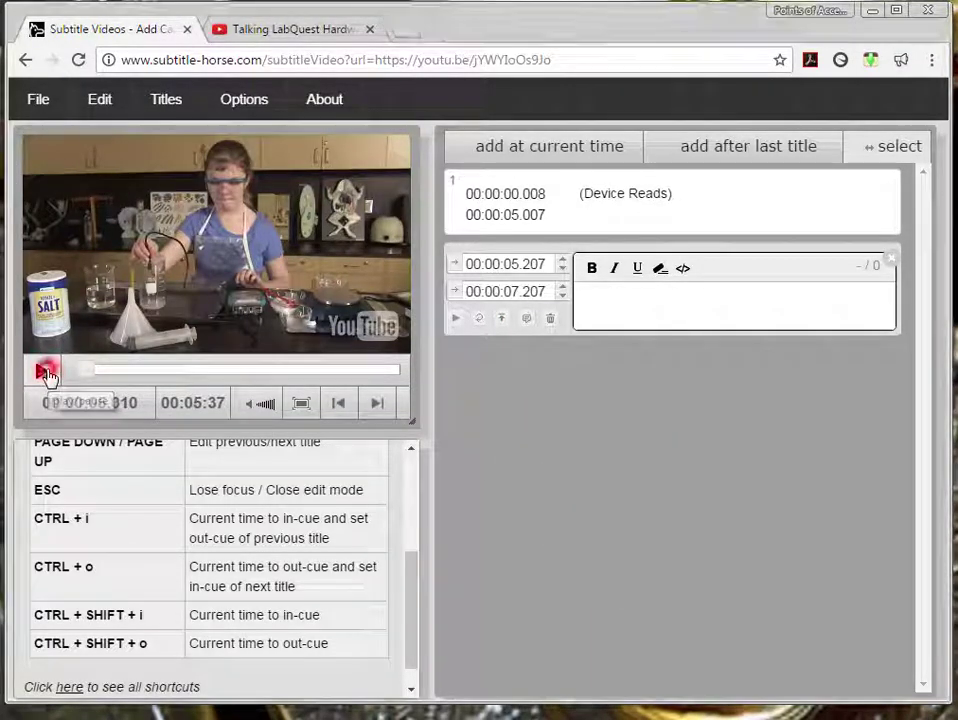
{"action": "left_click", "coordinate": [41, 370]}
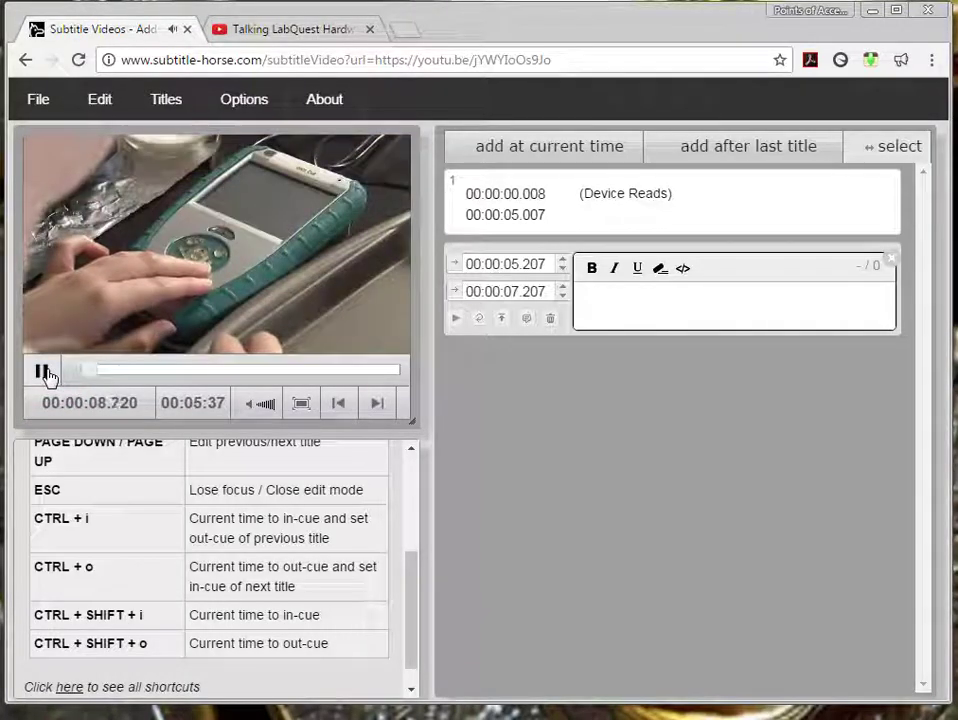
{"action": "left_click", "coordinate": [40, 372]}
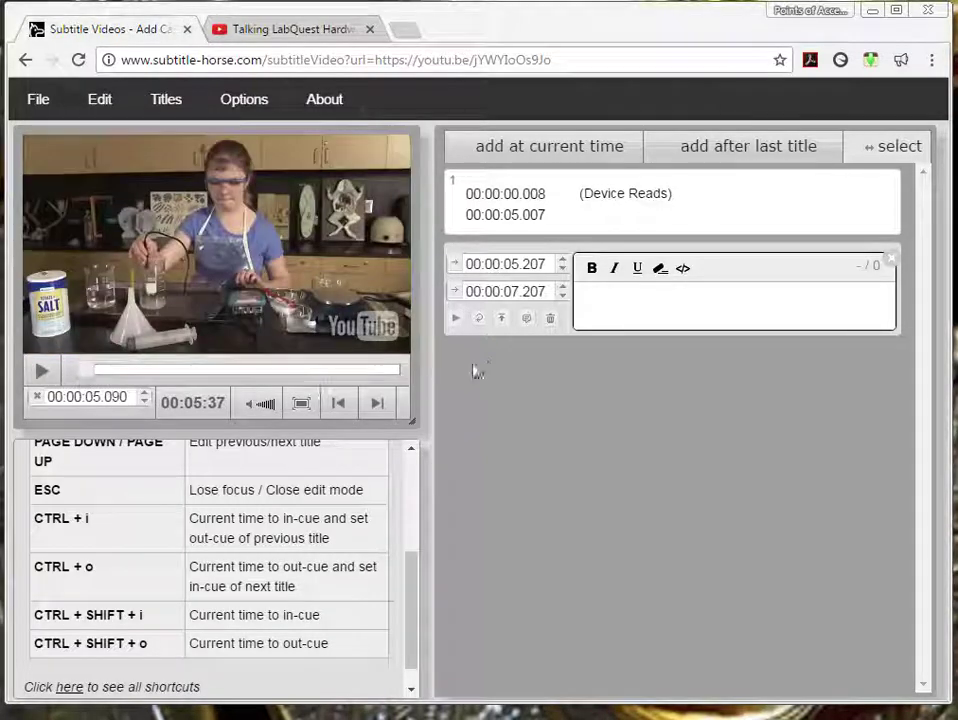
{"action": "mouse_move", "coordinate": [38, 372]}
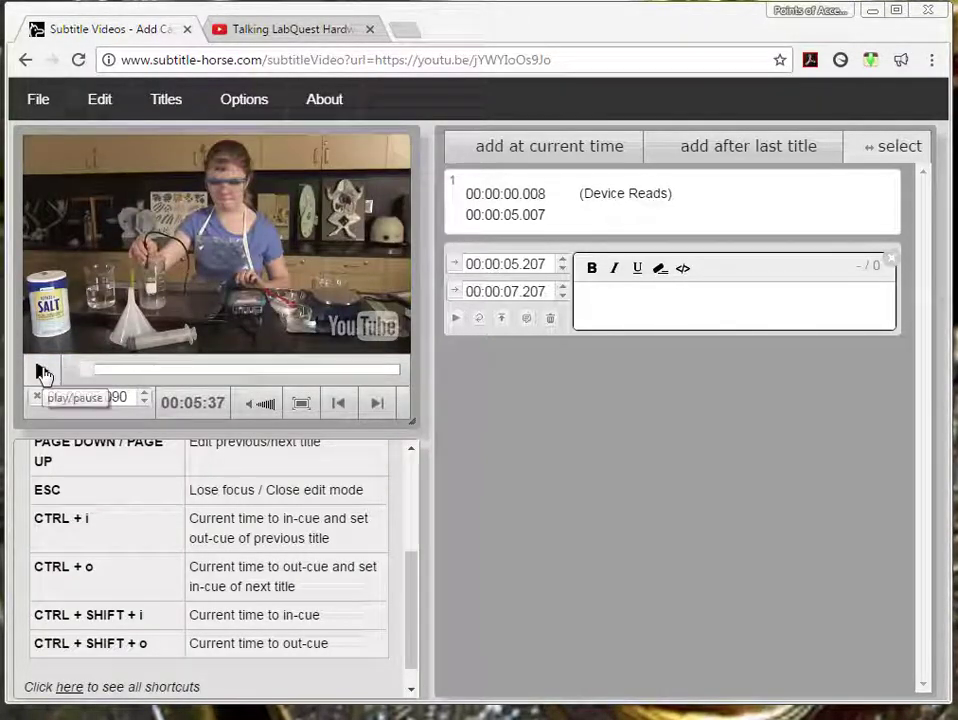
{"action": "left_click", "coordinate": [39, 373]}
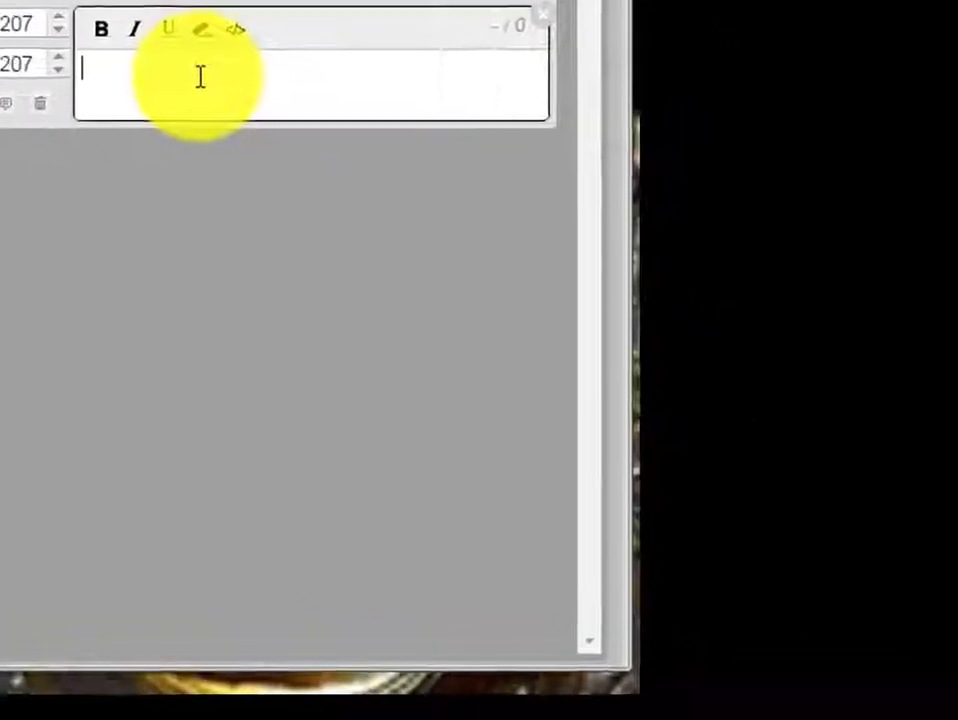
Step: Type 'this main stream data collection device has been adapted by' into the second title
{"action": "type", "text": "this mai"}
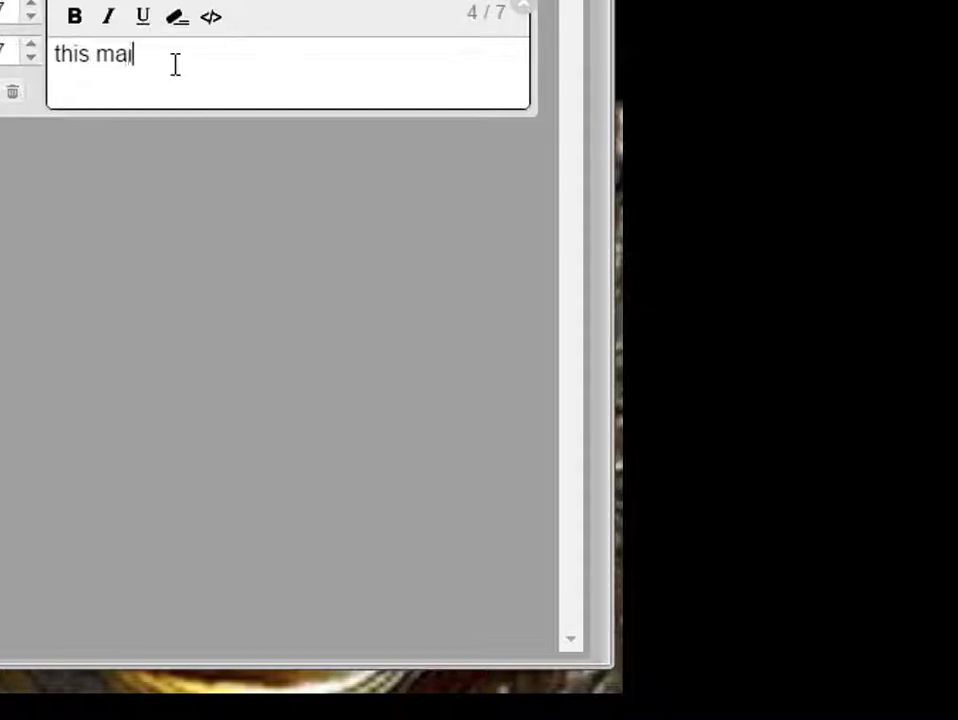
{"action": "type", "text": "n str"}
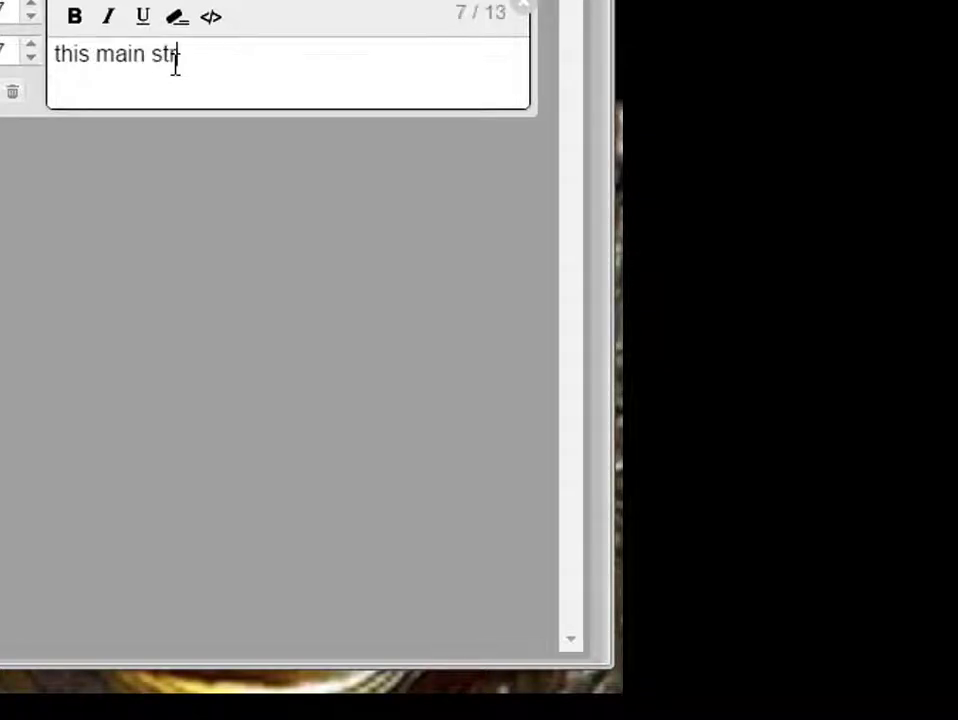
{"action": "type", "text": "eam data"}
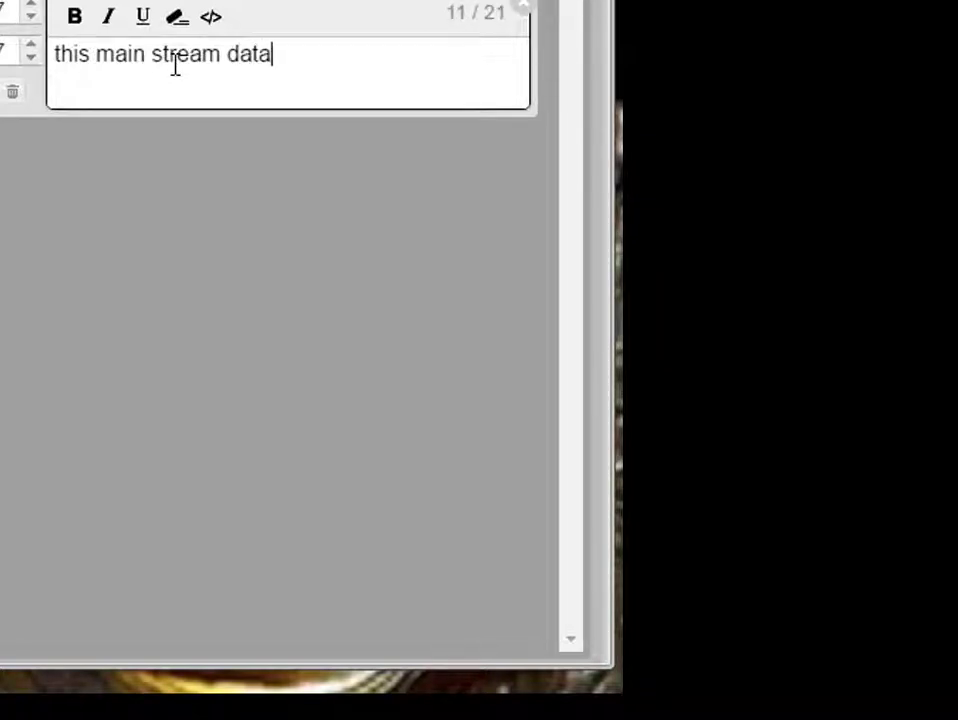
{"action": "type", "text": "collec"}
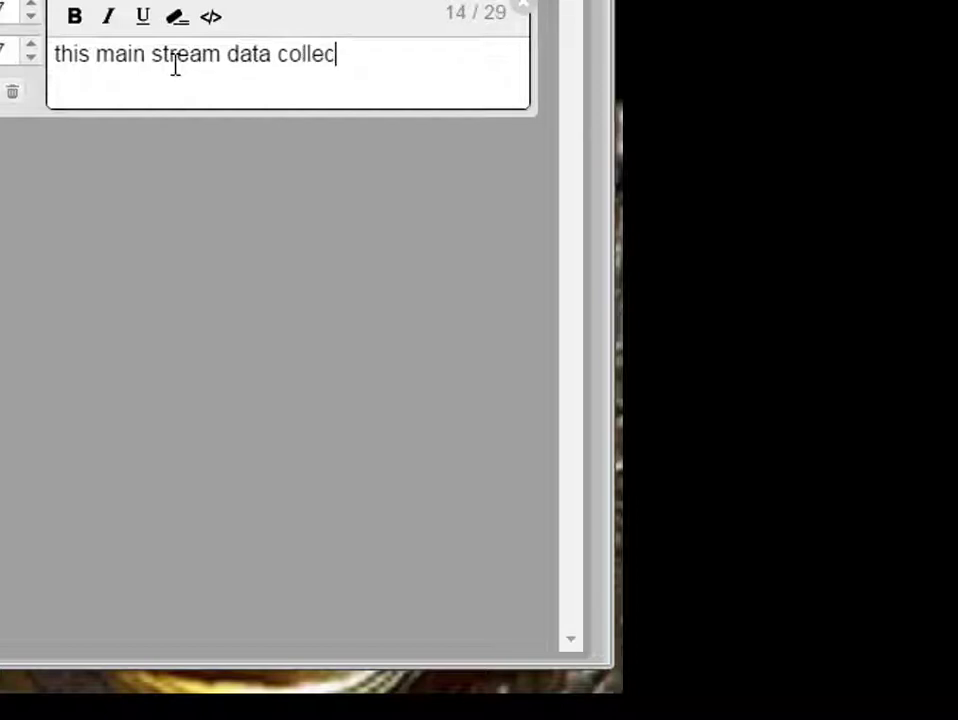
{"action": "type", "text": "tion device has been adapted"}
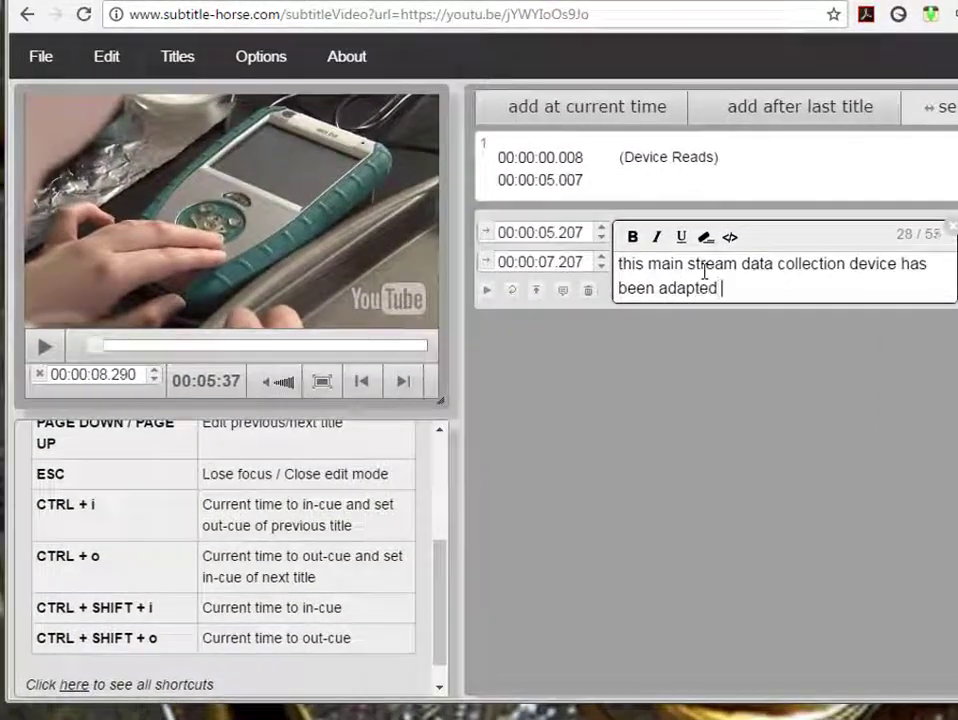
{"action": "type", "text": "by"}
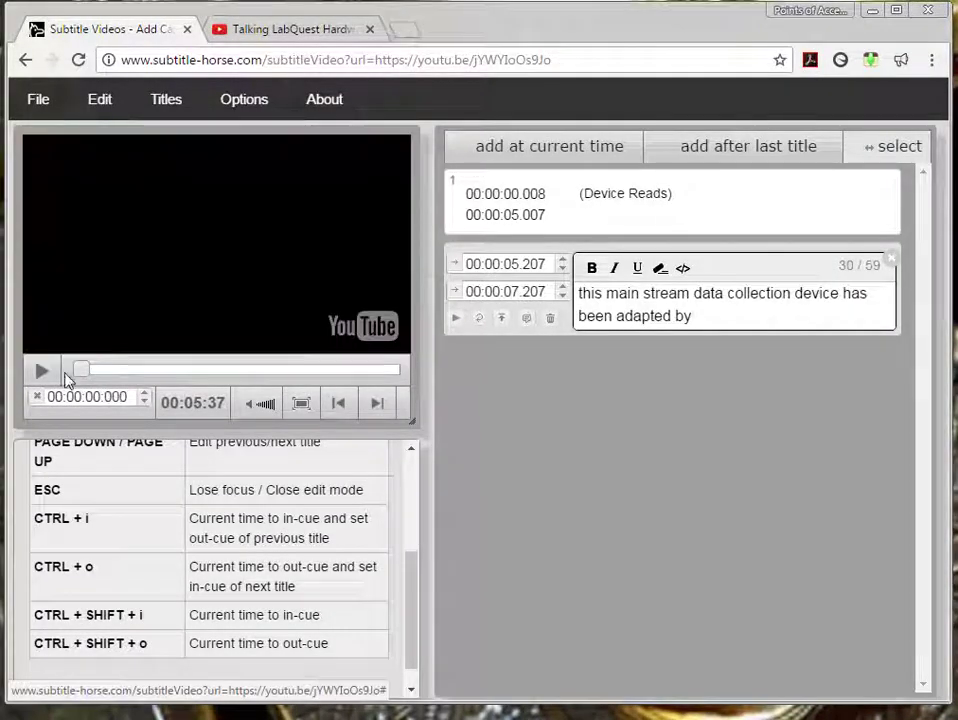
{"action": "left_click", "coordinate": [41, 371]}
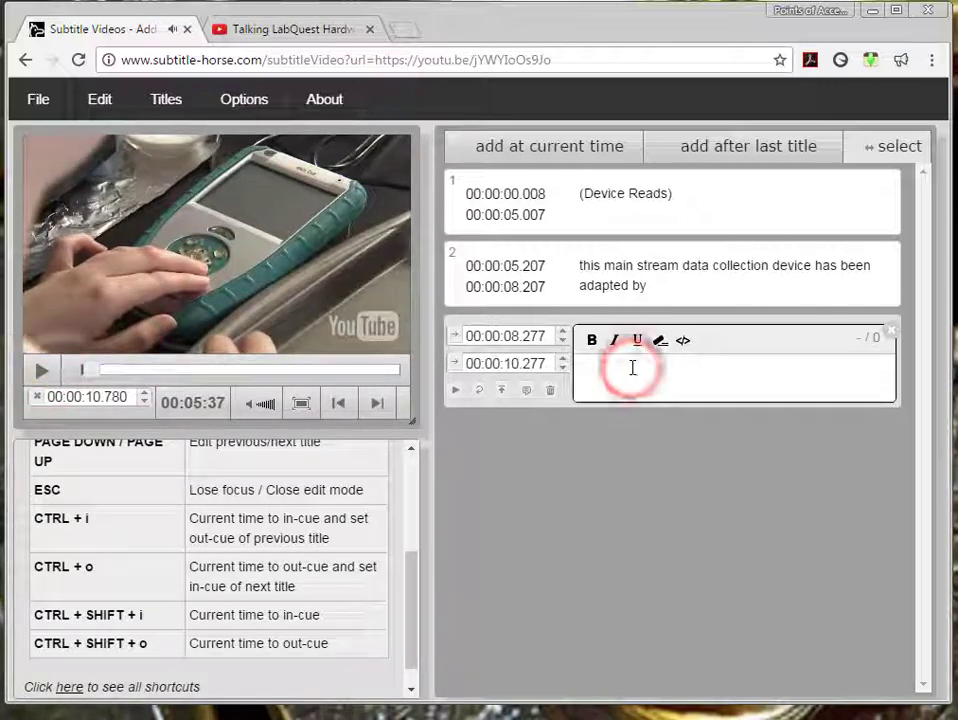
Step: Type 'Independent Science...' into the third title
{"action": "type", "text": "Inde"}
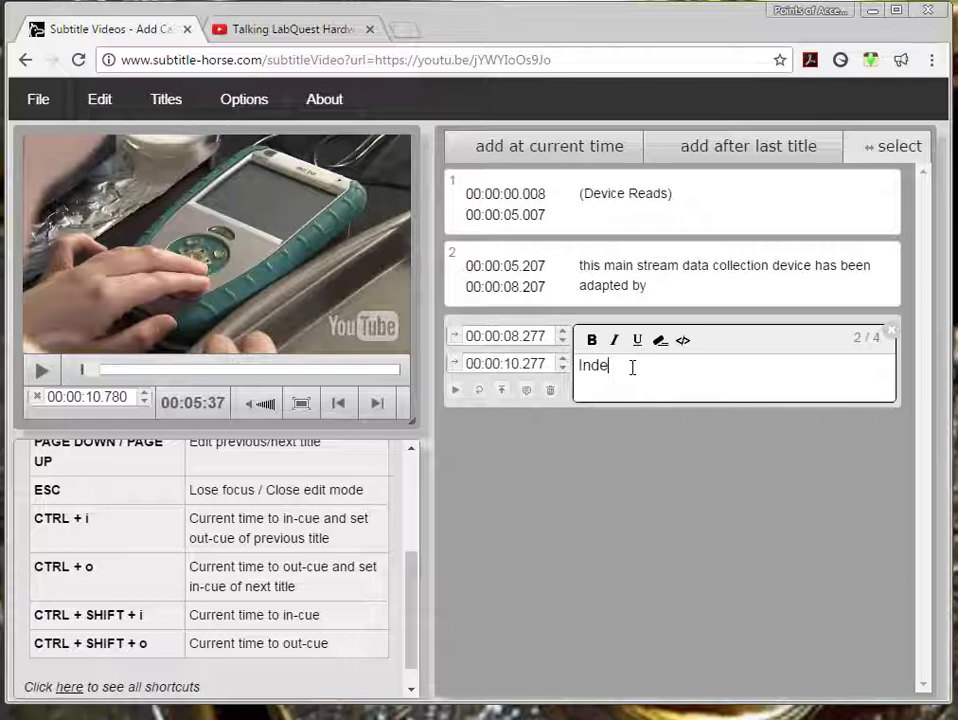
{"action": "type", "text": "pen"}
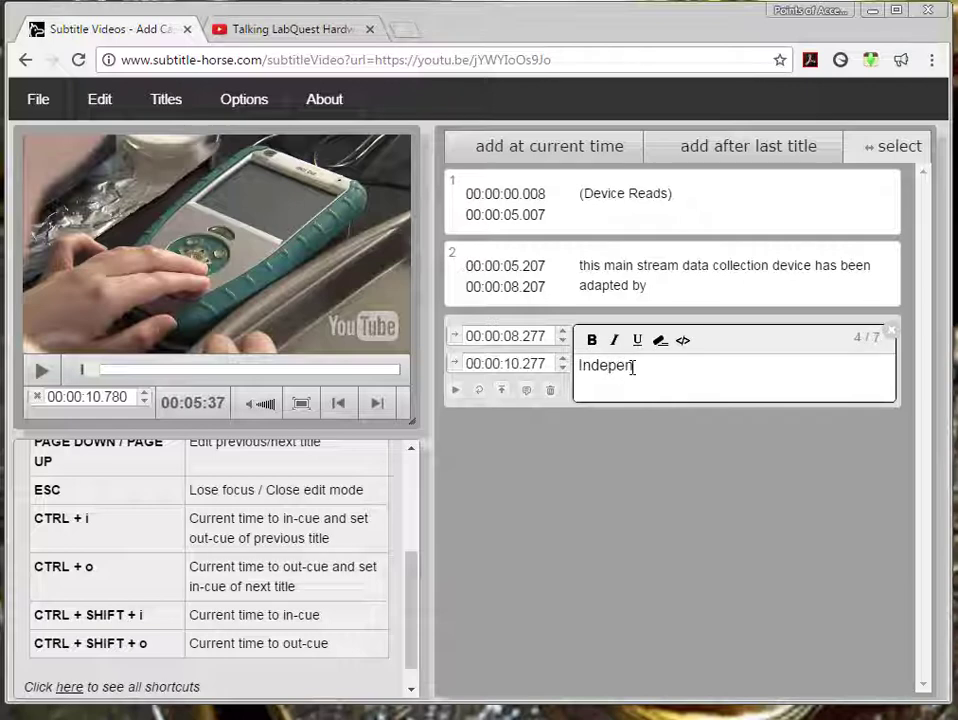
{"action": "type", "text": "dent"}
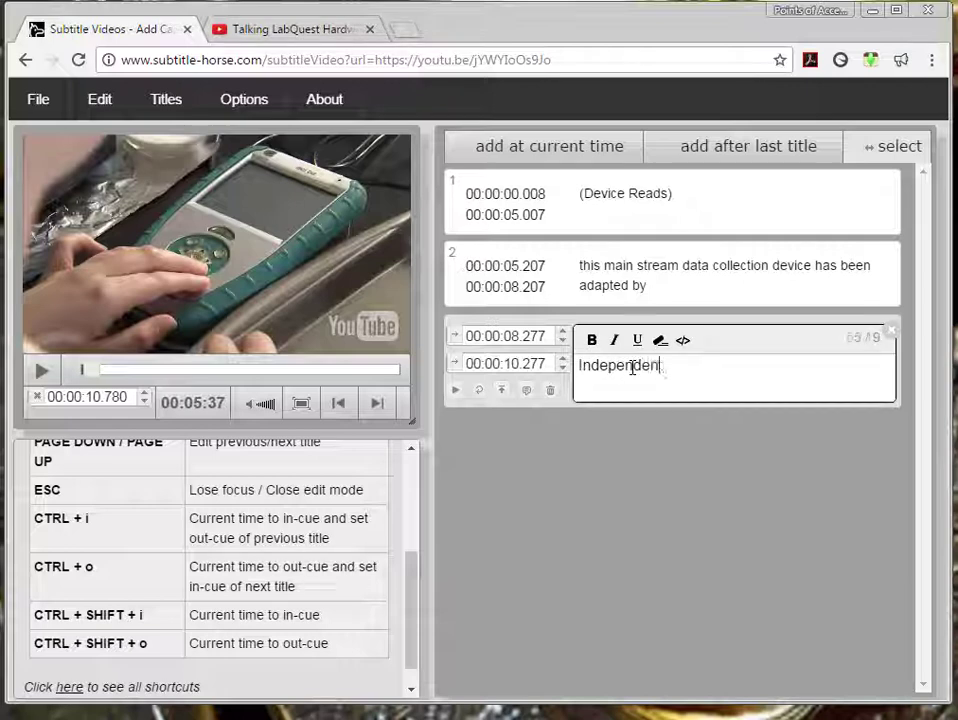
{"action": "type", "text": "Science d"}
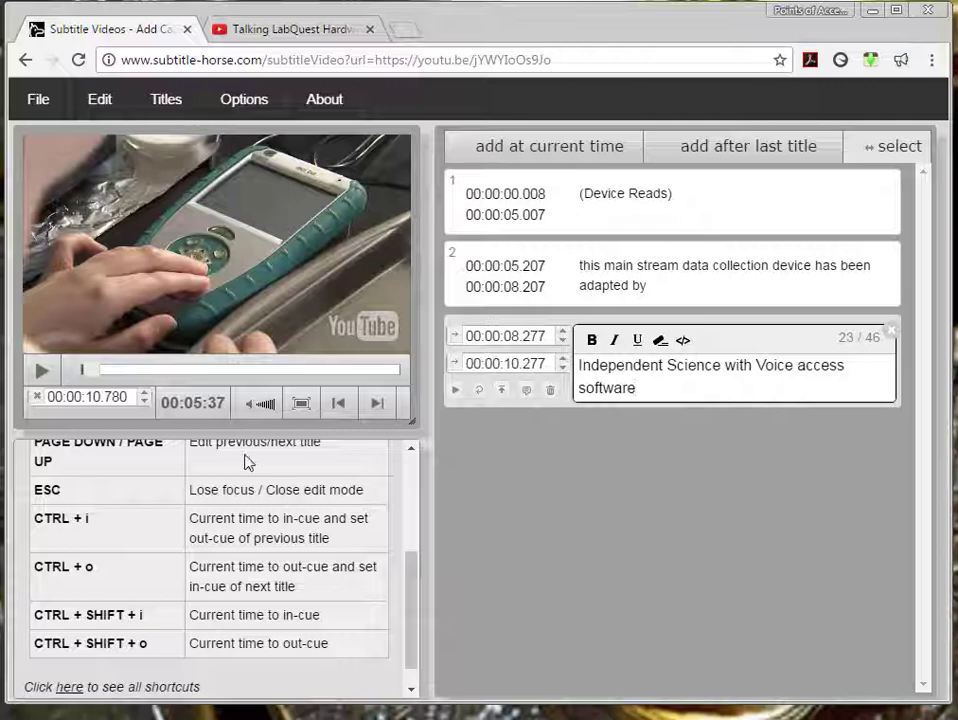
Step: Replay the narration briefly and finish the caption with 'revolutionized laboratory access'
{"action": "left_click", "coordinate": [39, 371]}
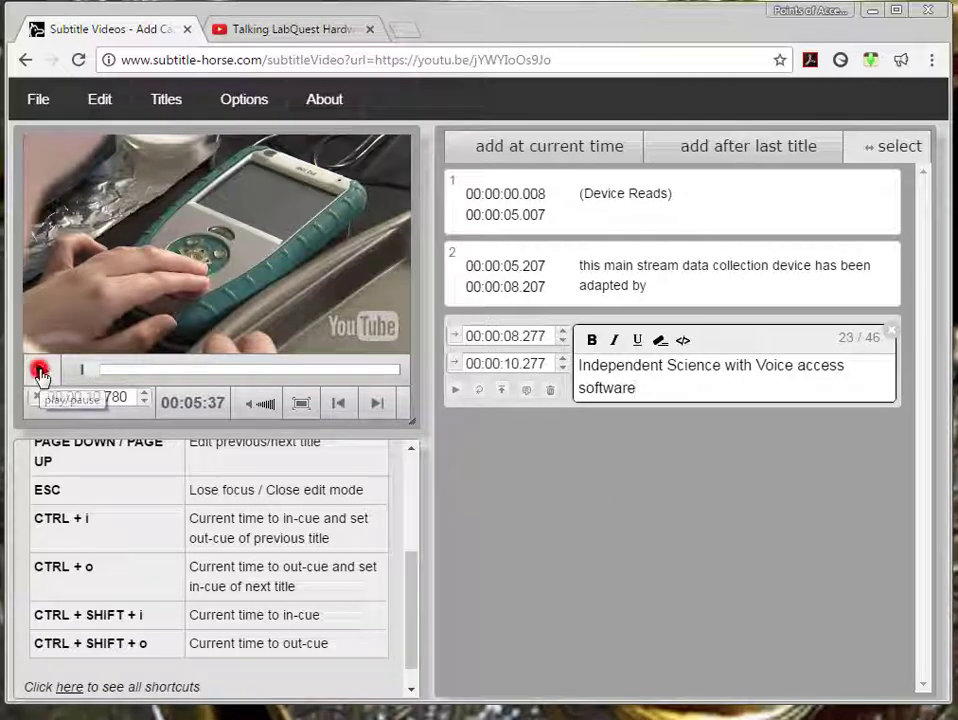
{"action": "left_click", "coordinate": [41, 373]}
{"action": "type", "text": " and has r"}
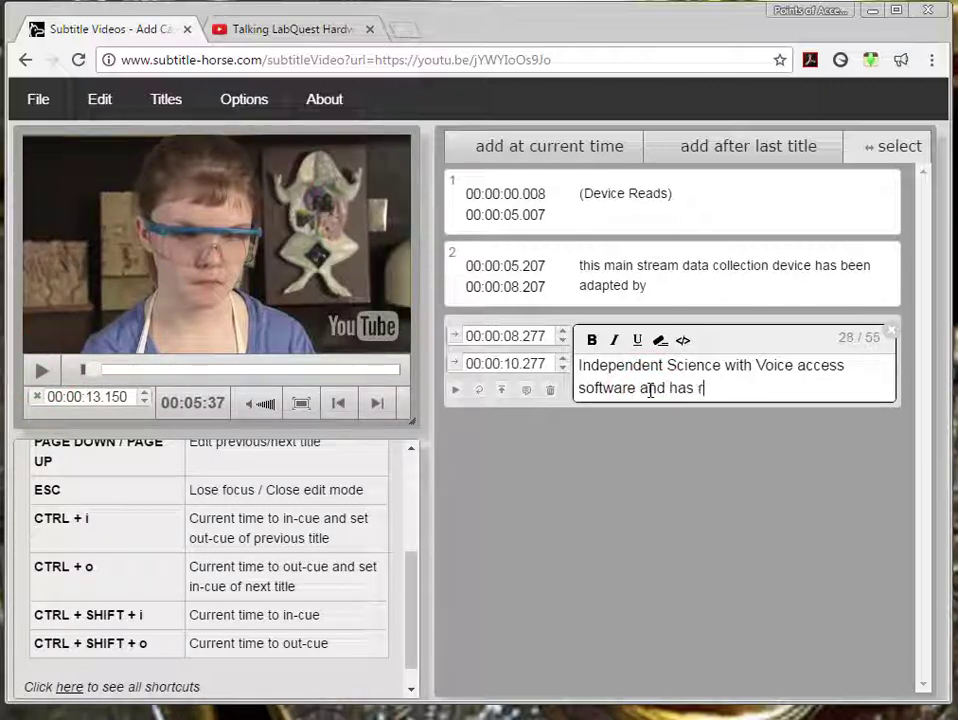
{"action": "type", "text": "evolutio"}
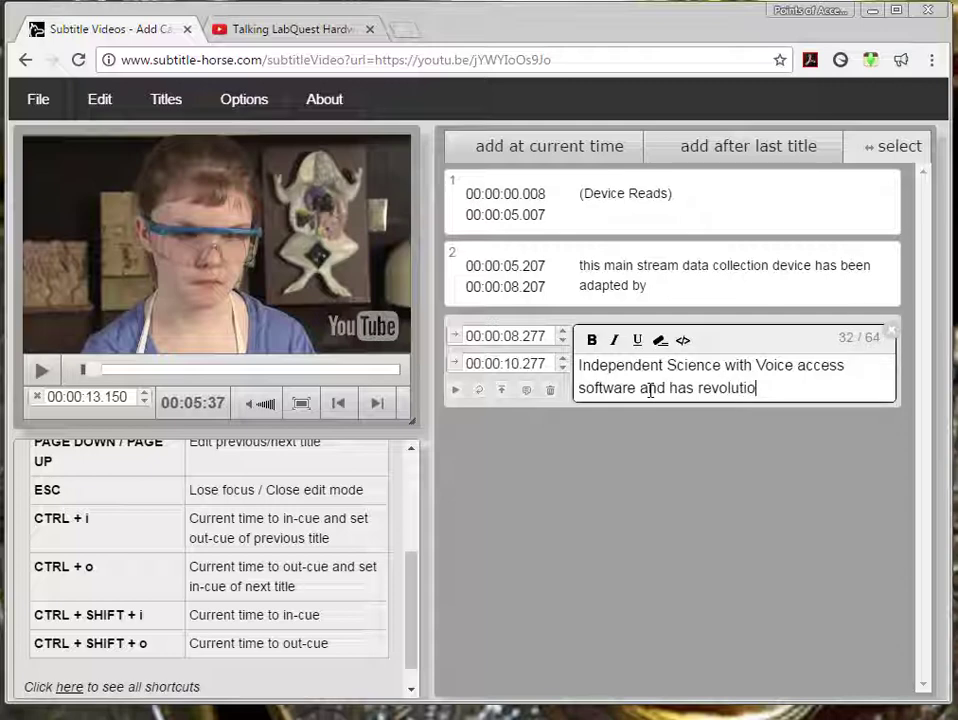
{"action": "type", "text": "nized"}
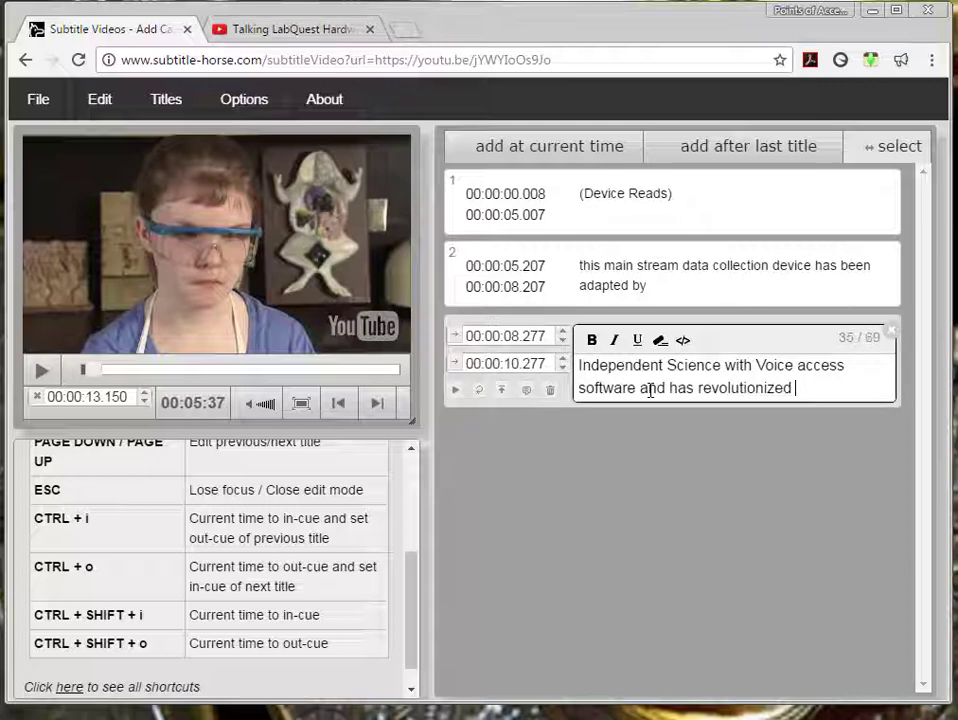
{"action": "type", "text": "laboratory"}
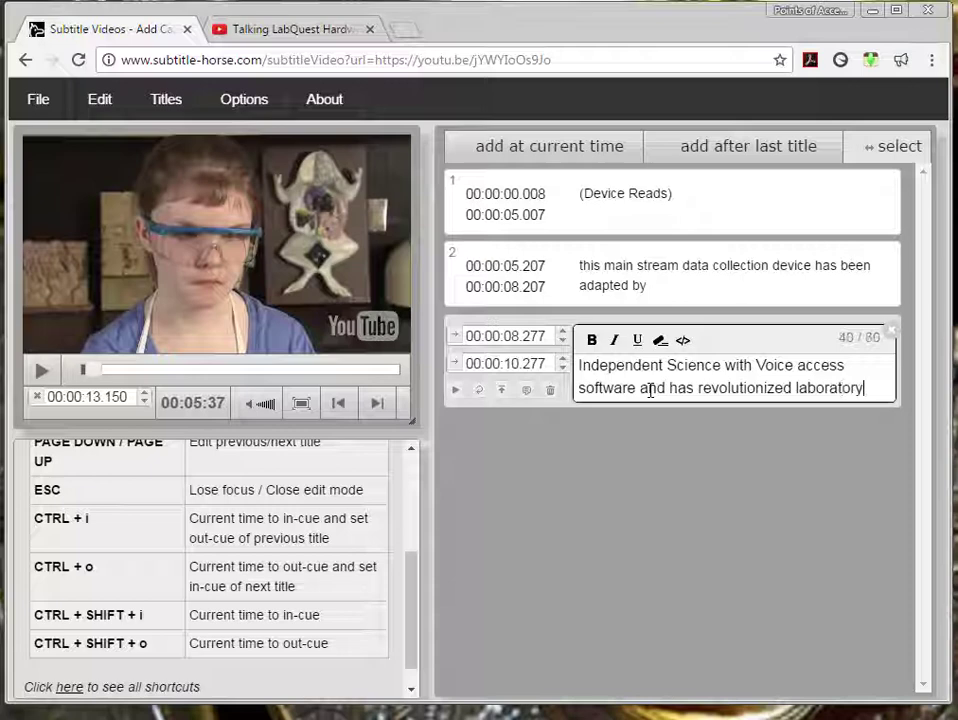
{"action": "type", "text": "access"}
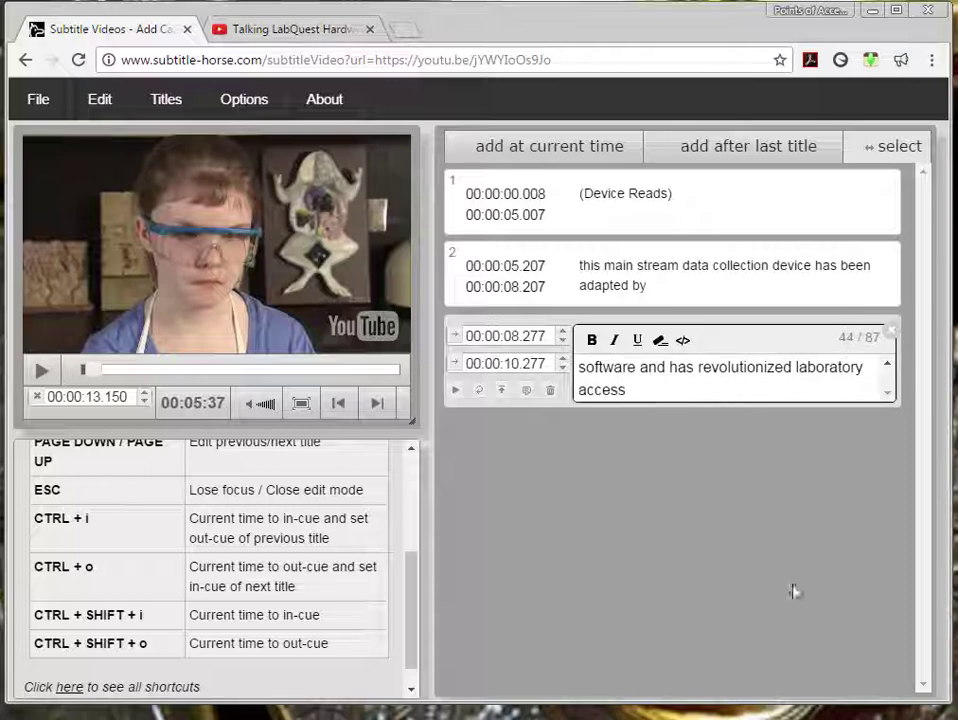
{"action": "mouse_move", "coordinate": [814, 602]}
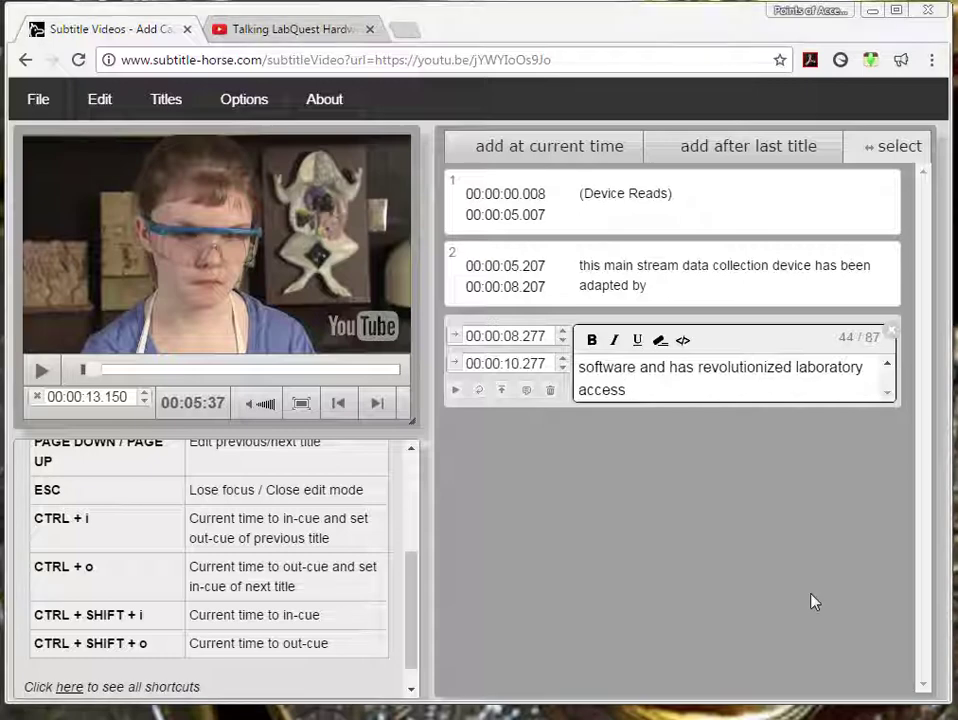
{"action": "mouse_move", "coordinate": [218, 311]}
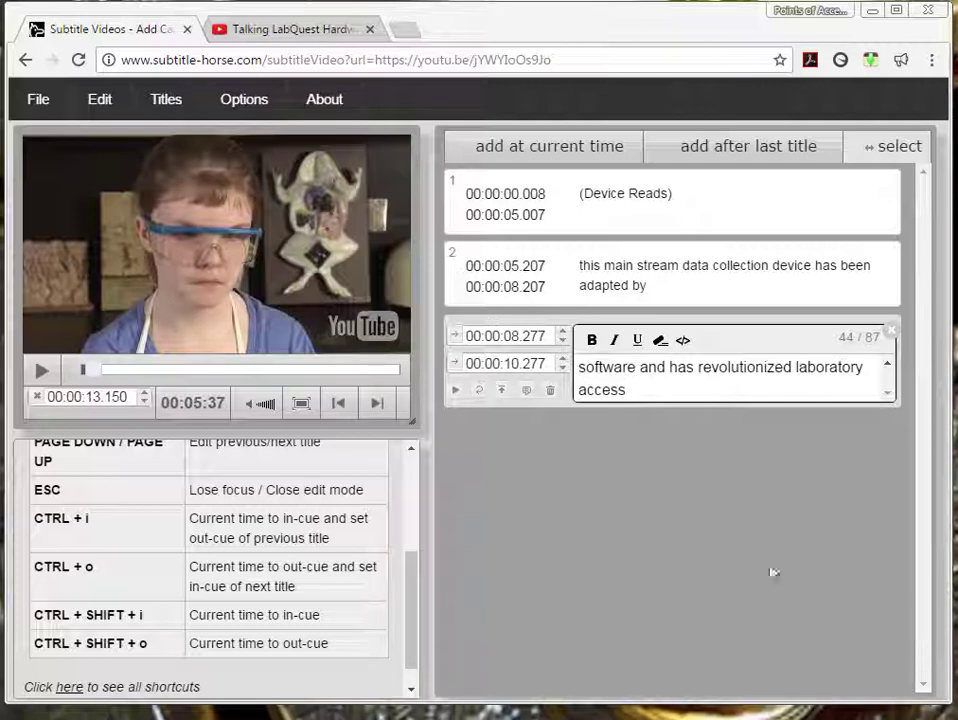
{"action": "mouse_move", "coordinate": [220, 320]}
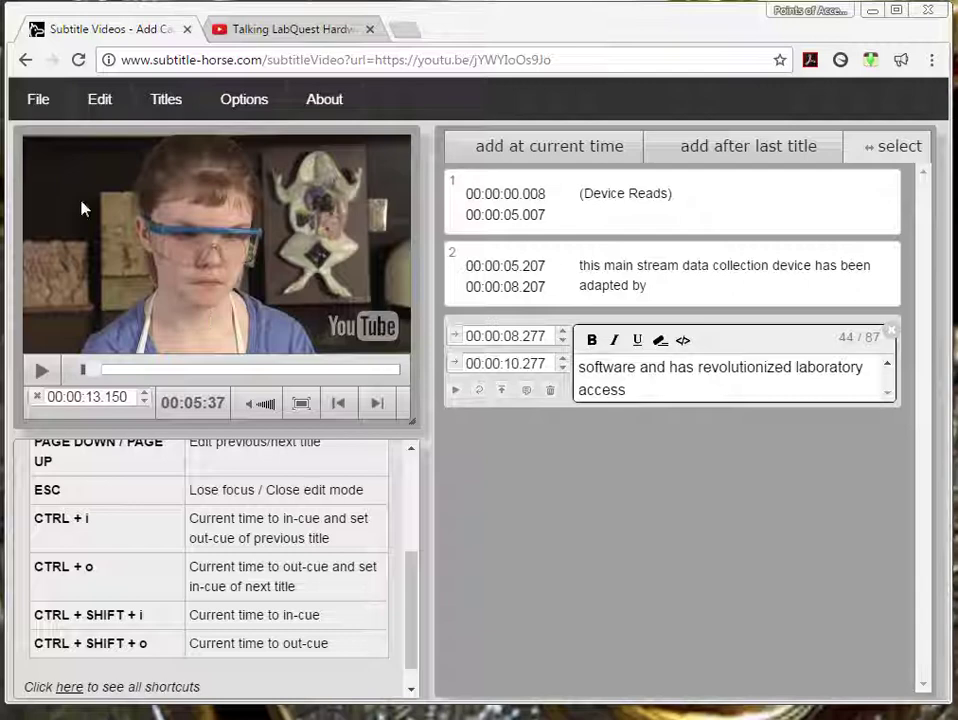
{"action": "left_click", "coordinate": [37, 99]}
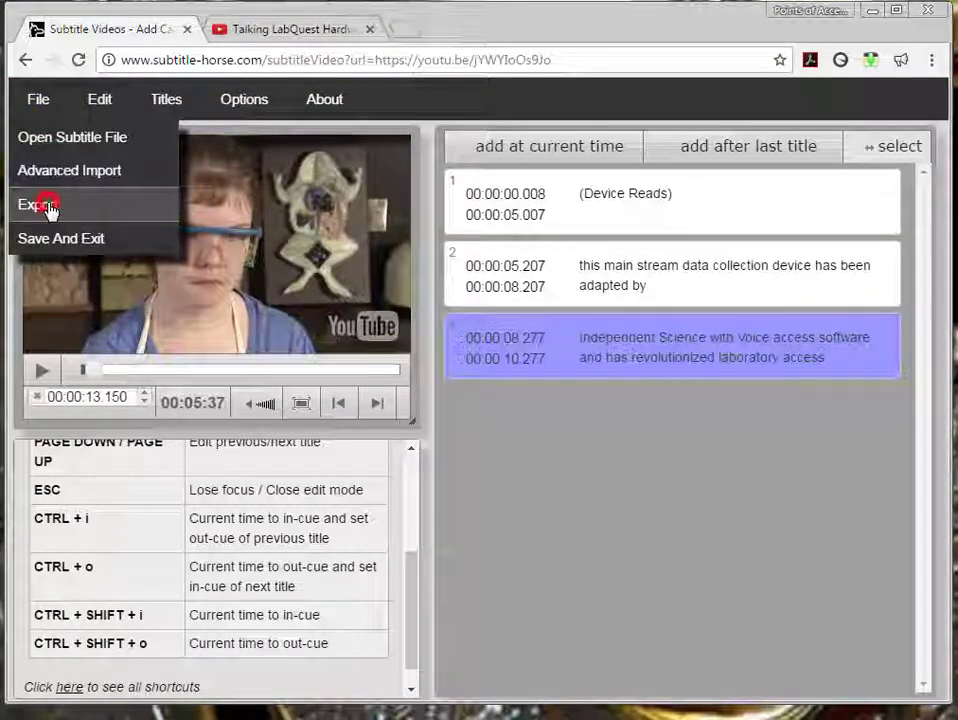
Step: Export the captions in SRT format, download the file, and open it from the browser
{"action": "left_click", "coordinate": [42, 204]}
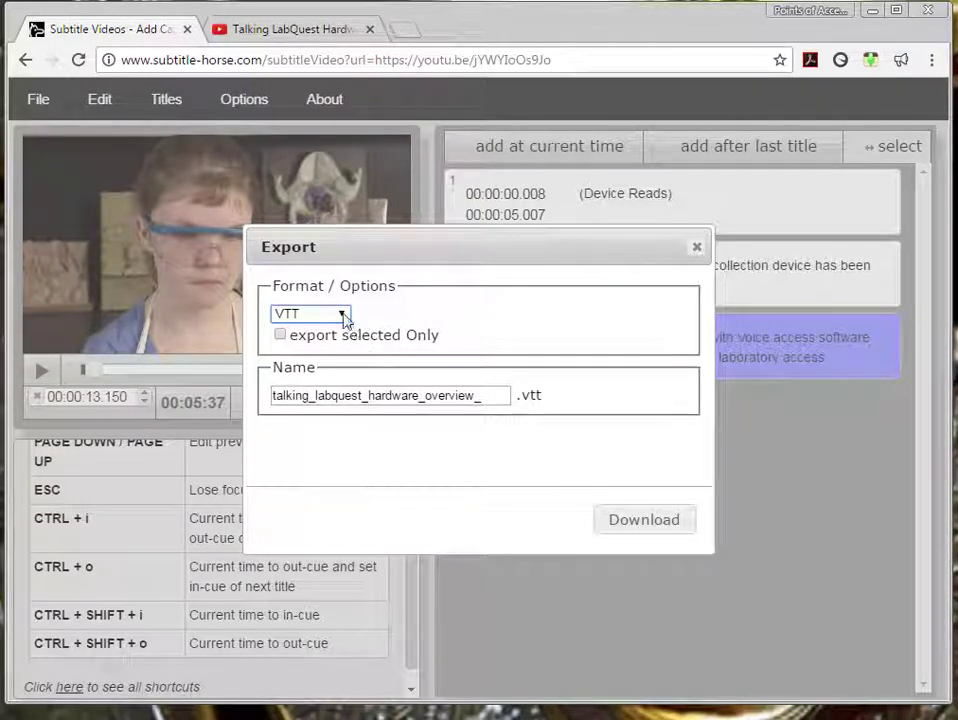
{"action": "left_click", "coordinate": [310, 314]}
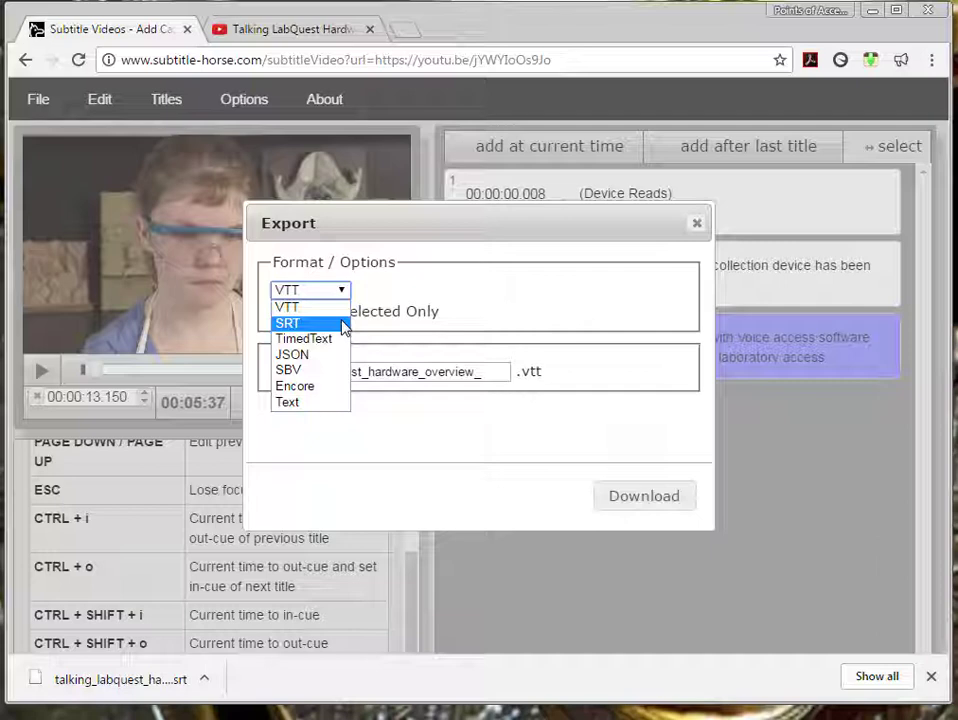
{"action": "left_click", "coordinate": [288, 323]}
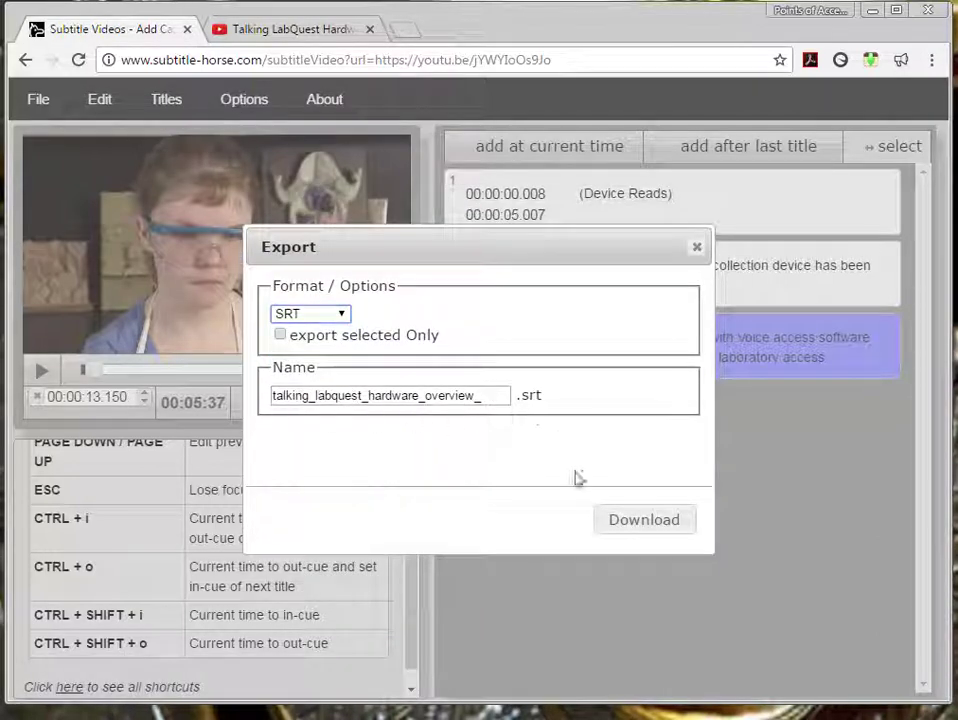
{"action": "left_click", "coordinate": [644, 519]}
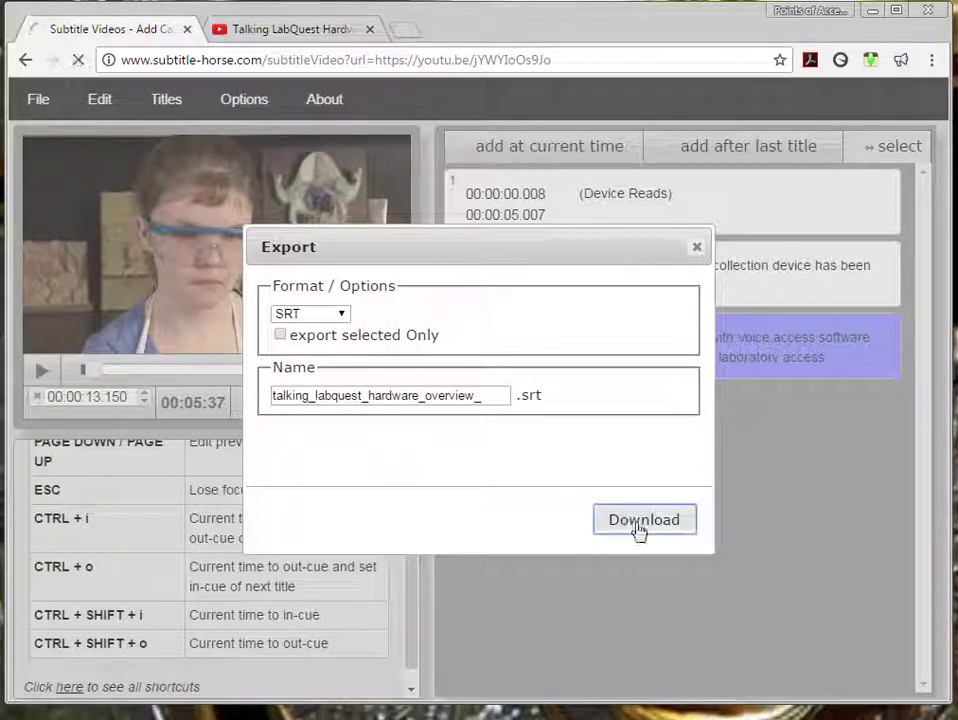
{"action": "left_click", "coordinate": [643, 519]}
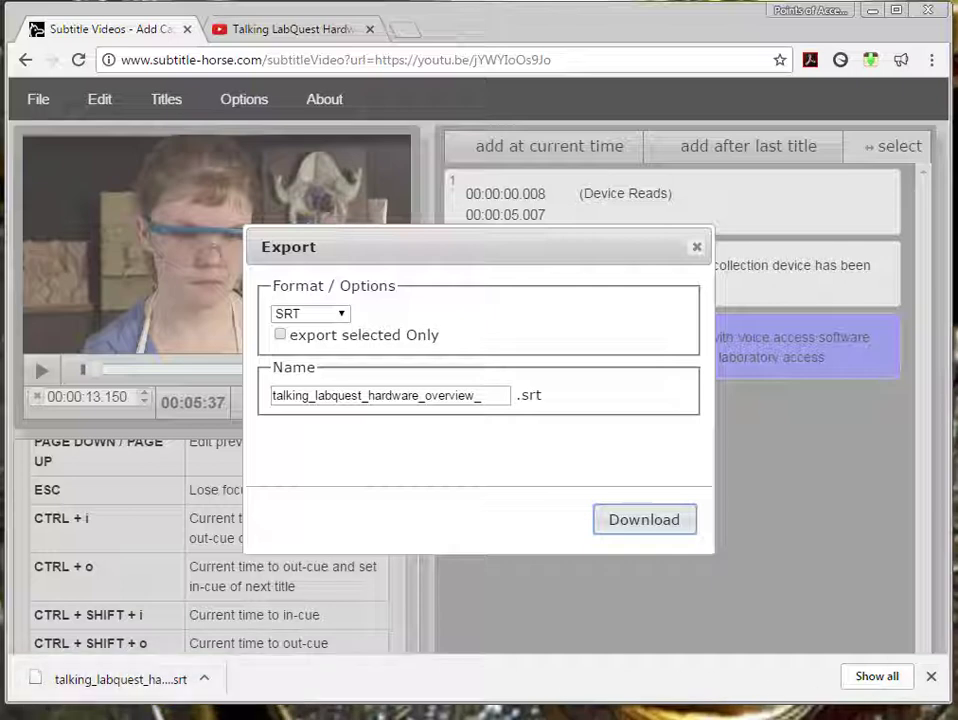
{"action": "left_click", "coordinate": [644, 519]}
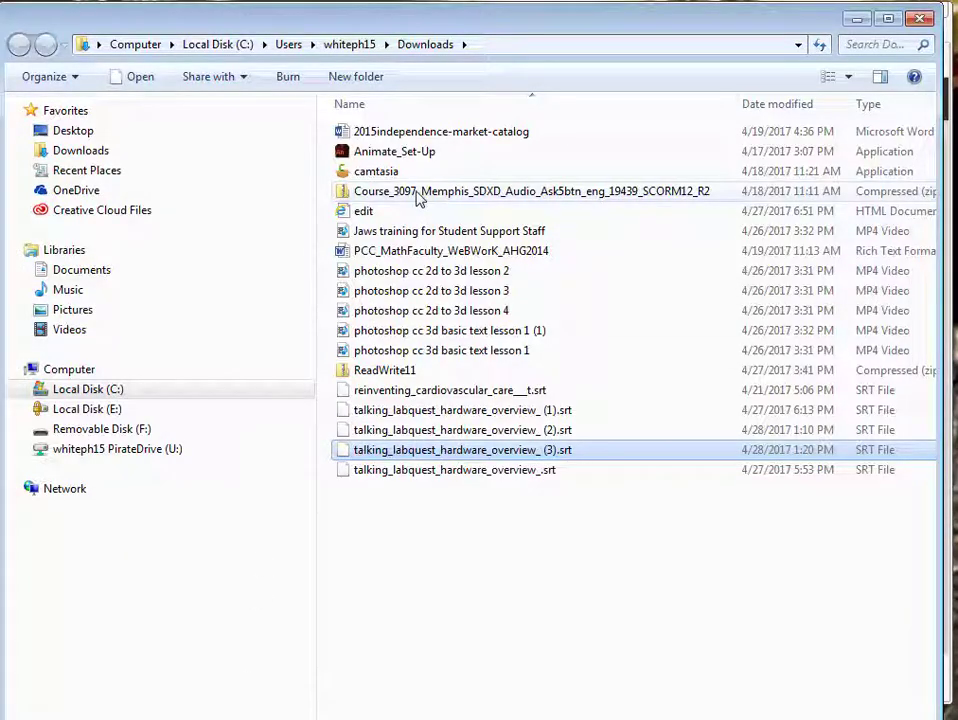
Step: Sort Downloads by Date modified so talking_labquest_hardware_overview_ (3).srt appears first
{"action": "left_click", "coordinate": [792, 104]}
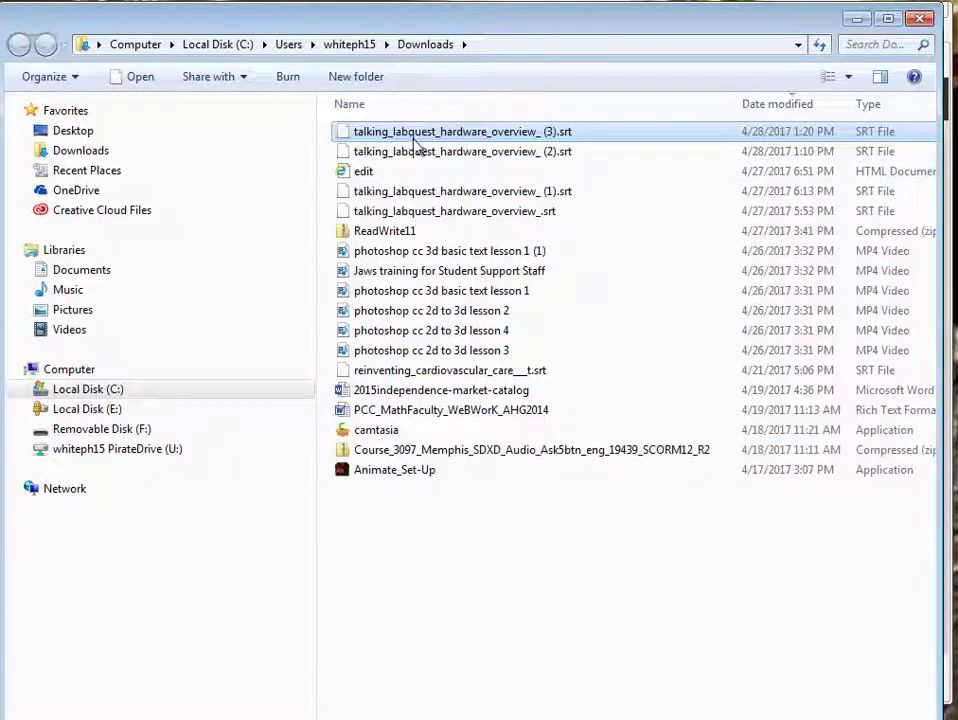